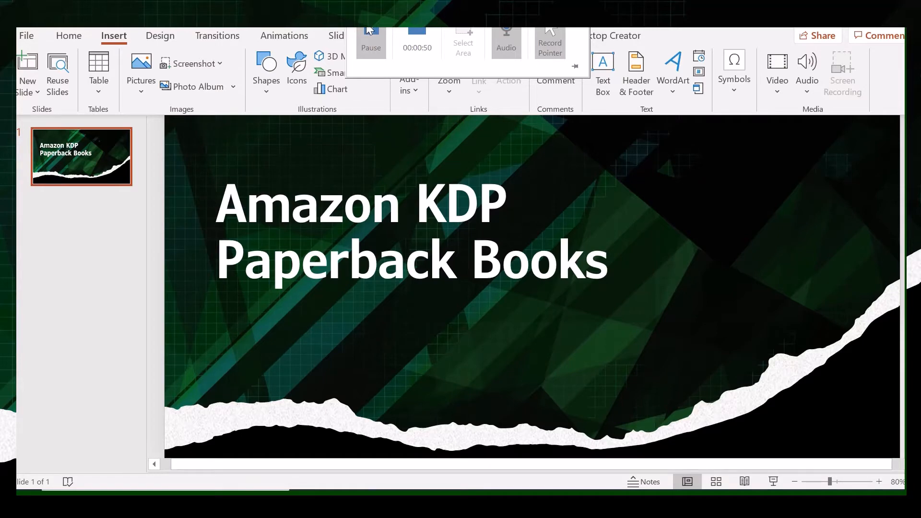
- Preview the open browser windows from the Amazon KDP Paperback Books title slide
click(370, 42)
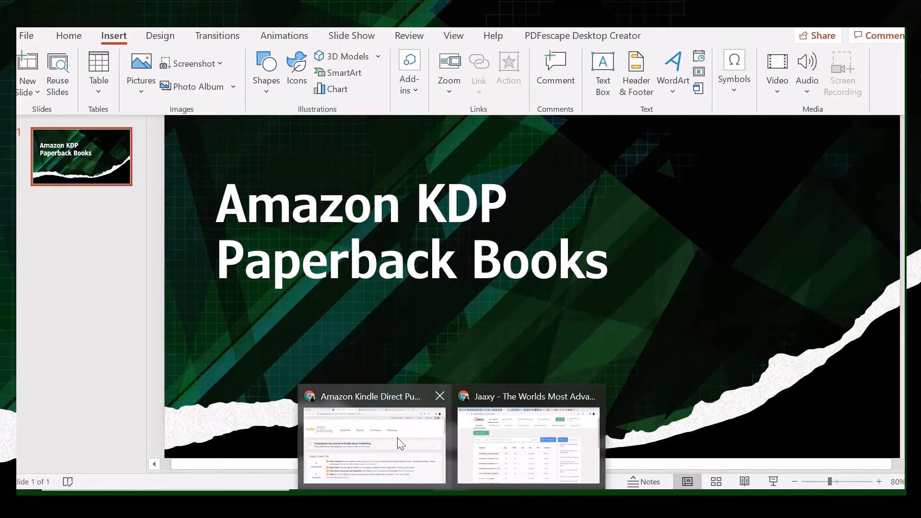
click(373, 440)
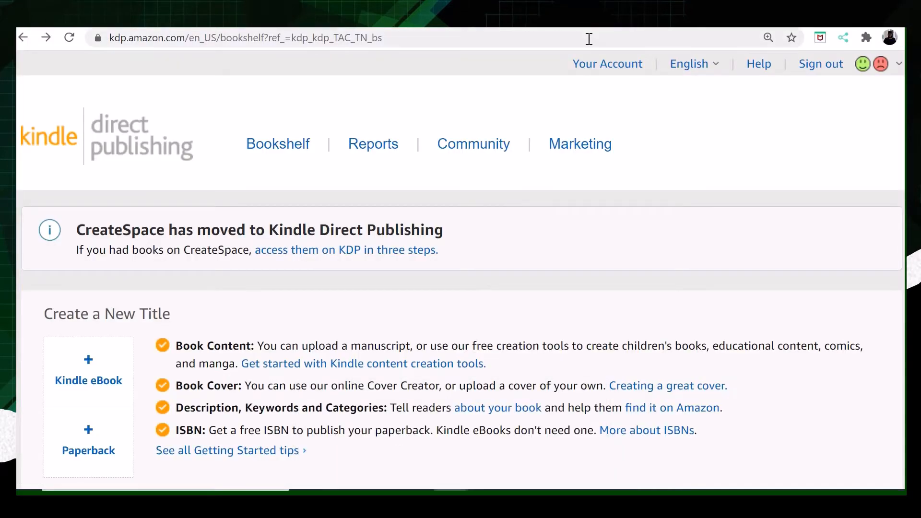
click(758, 63)
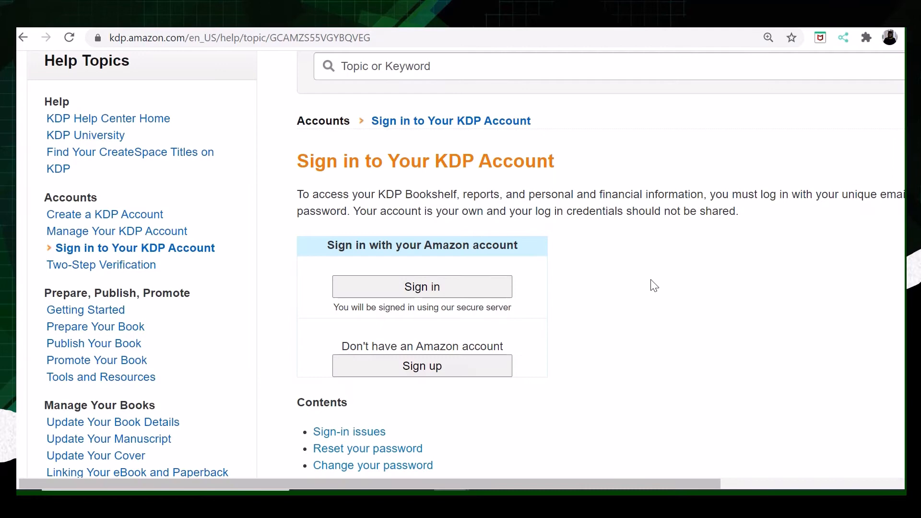
mouse_move(651, 287)
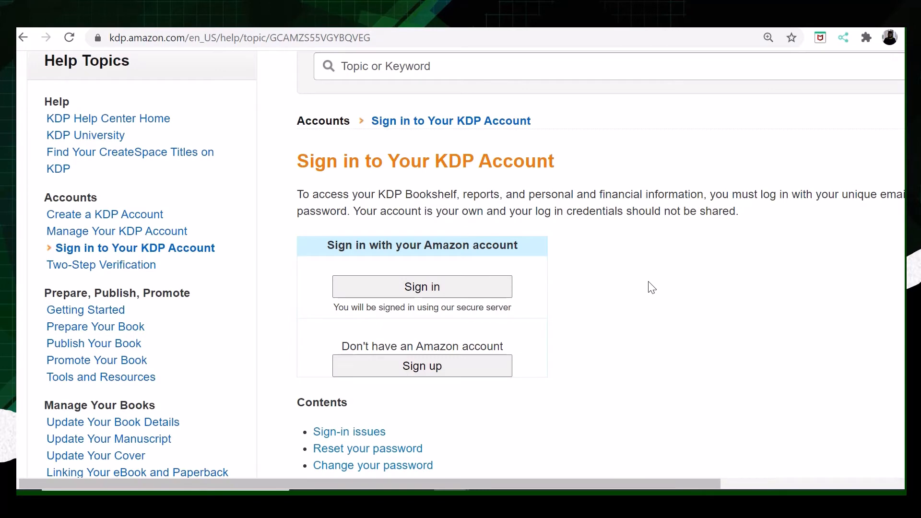
mouse_move(572, 371)
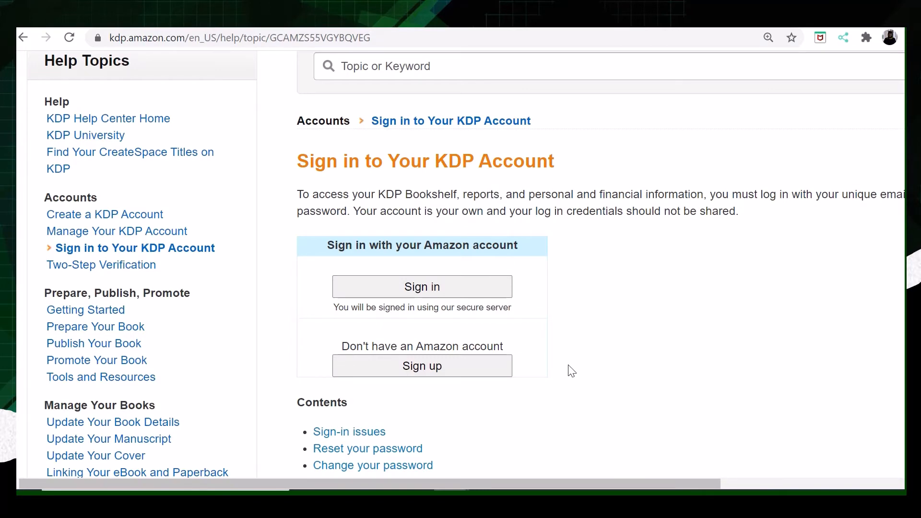
mouse_move(541, 318)
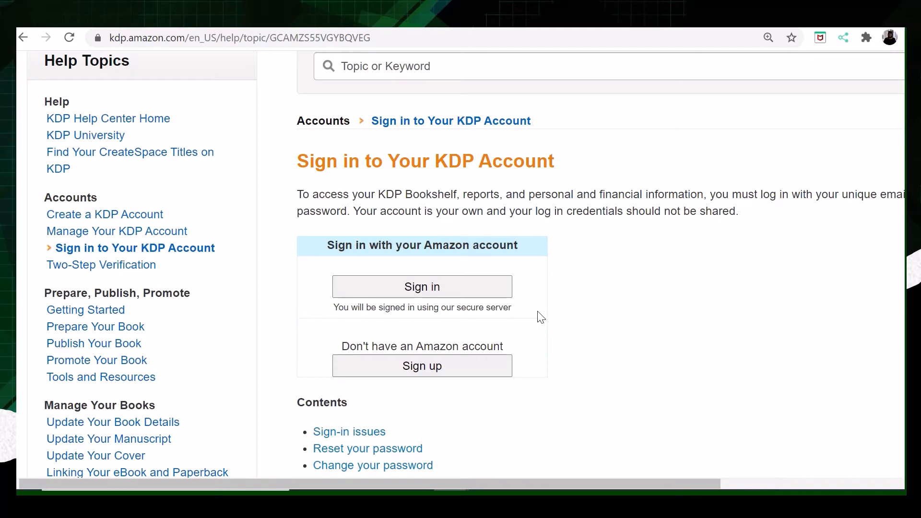
click(422, 287)
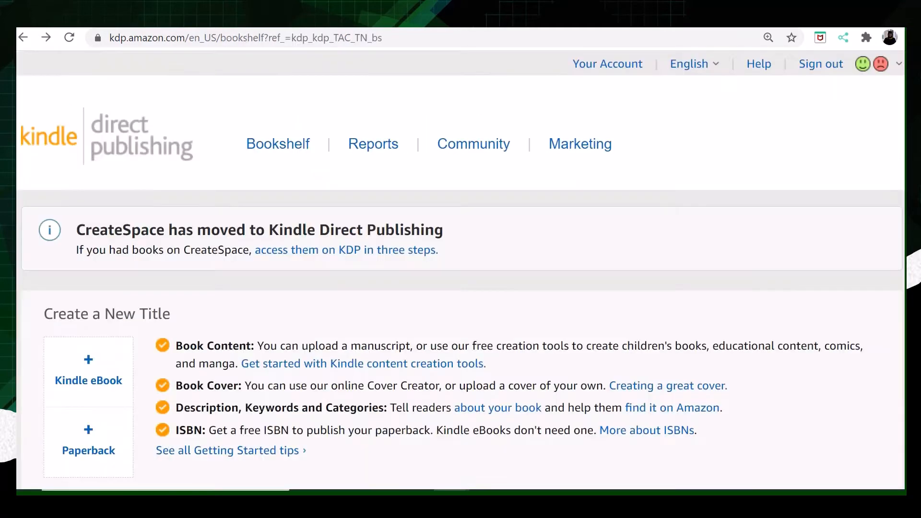
mouse_move(264, 302)
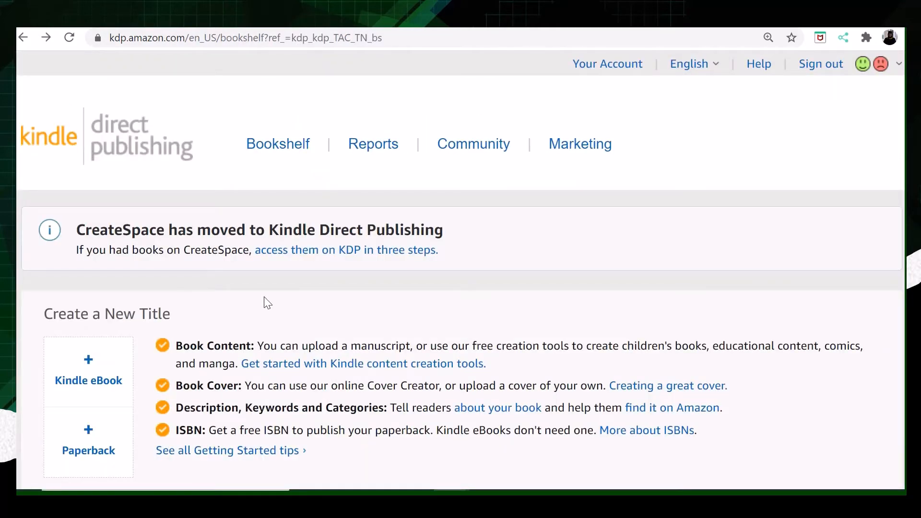
mouse_move(144, 470)
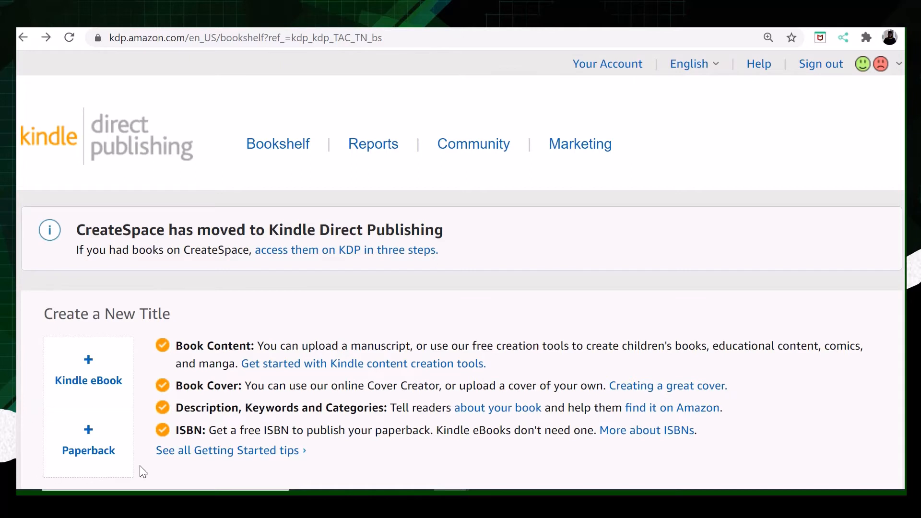
mouse_move(116, 426)
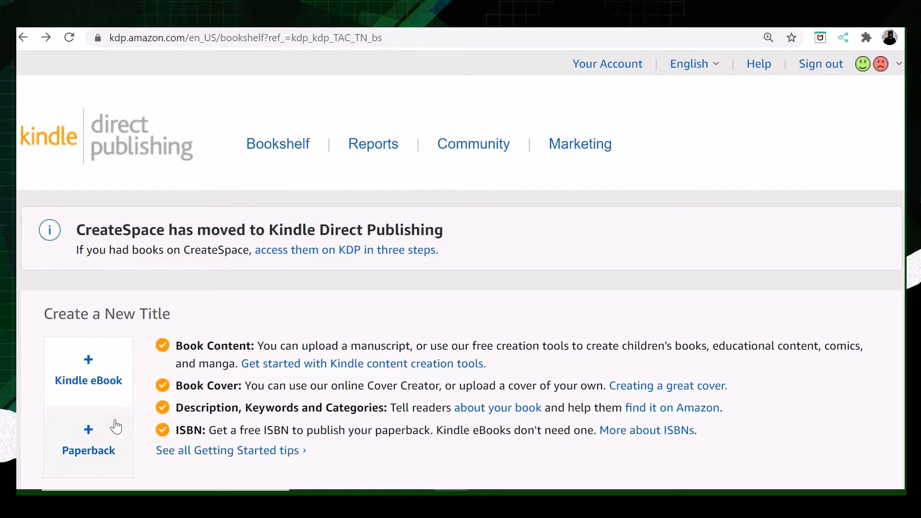
mouse_move(96, 426)
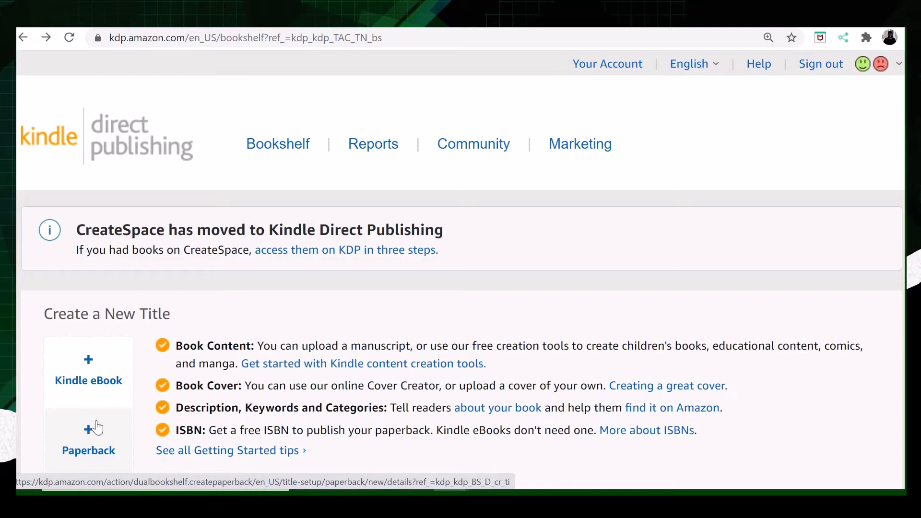
- Start a new Paperback title and look through the whole Paperback Details form, returning to the top
click(89, 439)
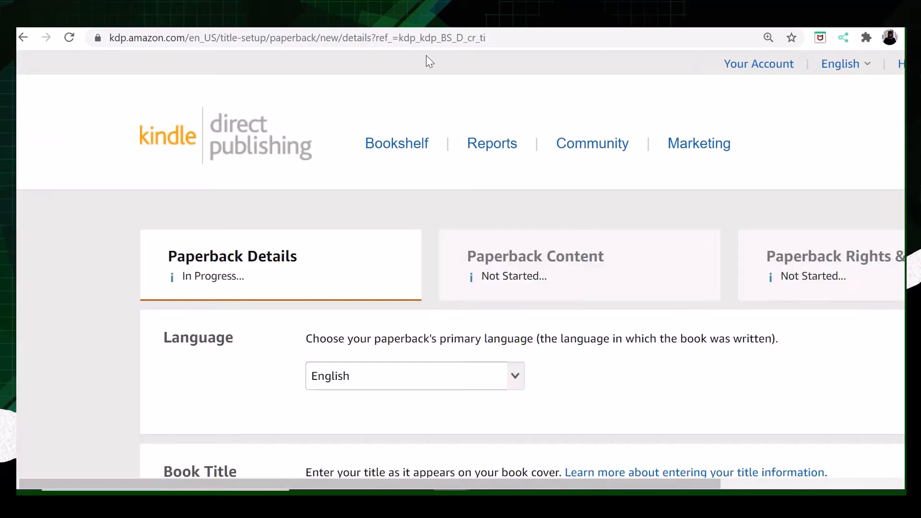
mouse_move(452, 35)
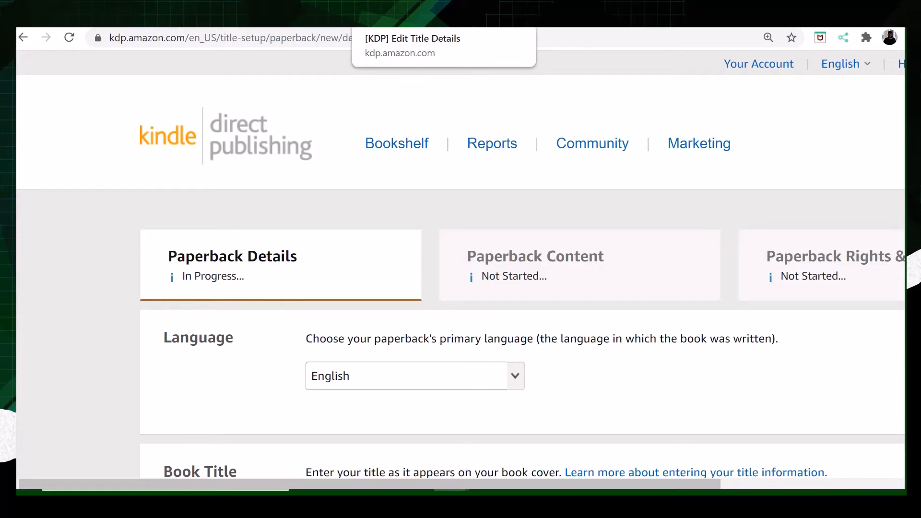
mouse_move(266, 292)
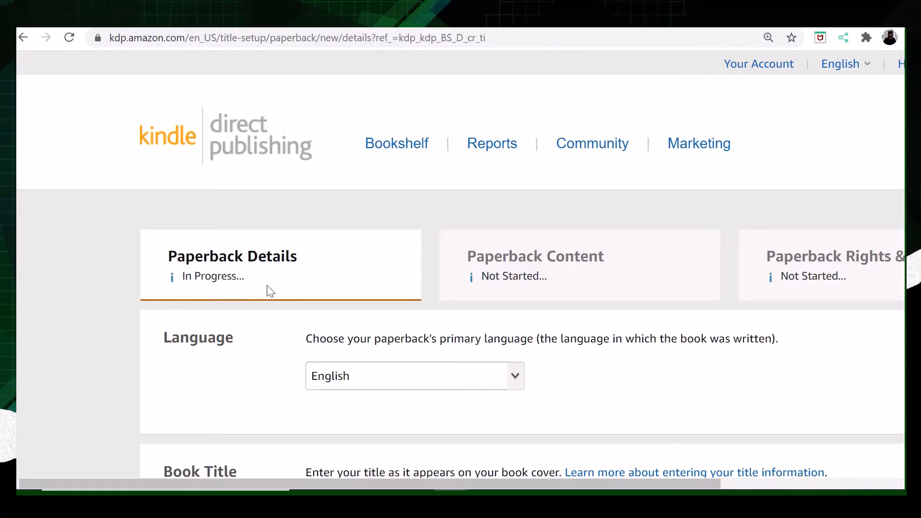
mouse_move(545, 293)
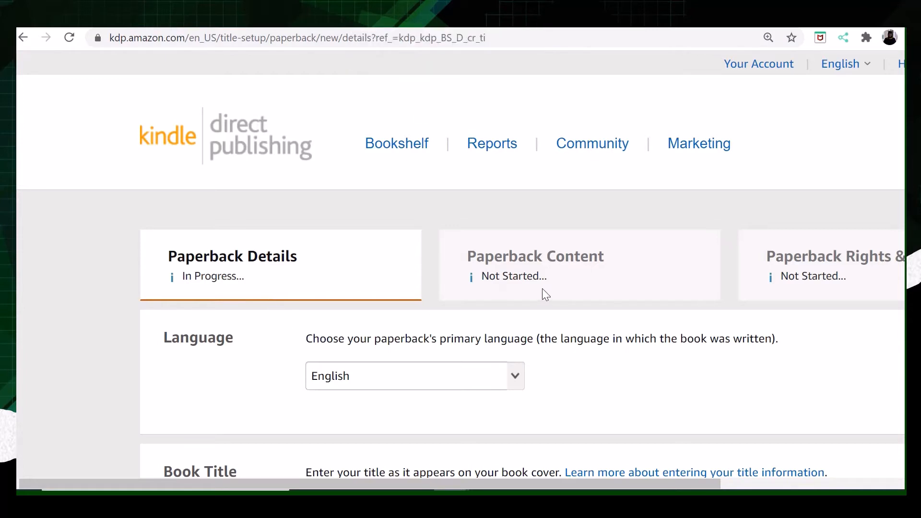
mouse_move(764, 161)
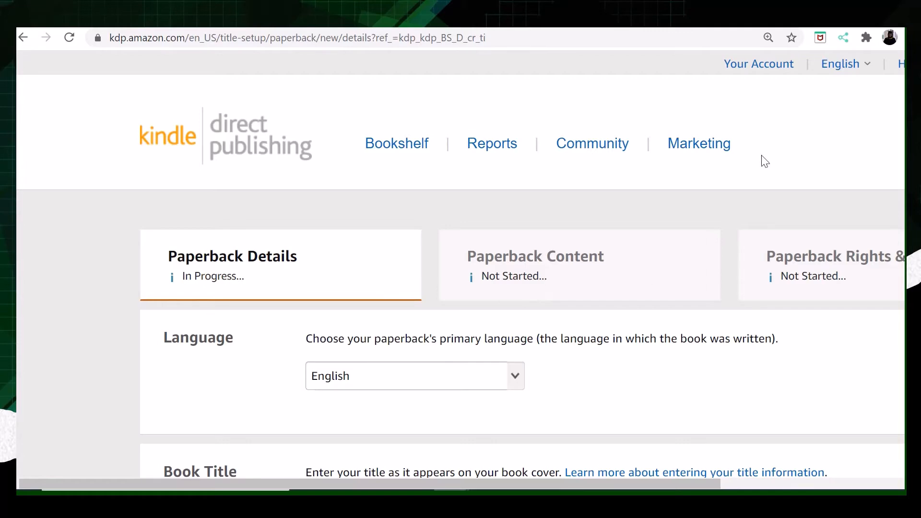
scroll(down, 3)
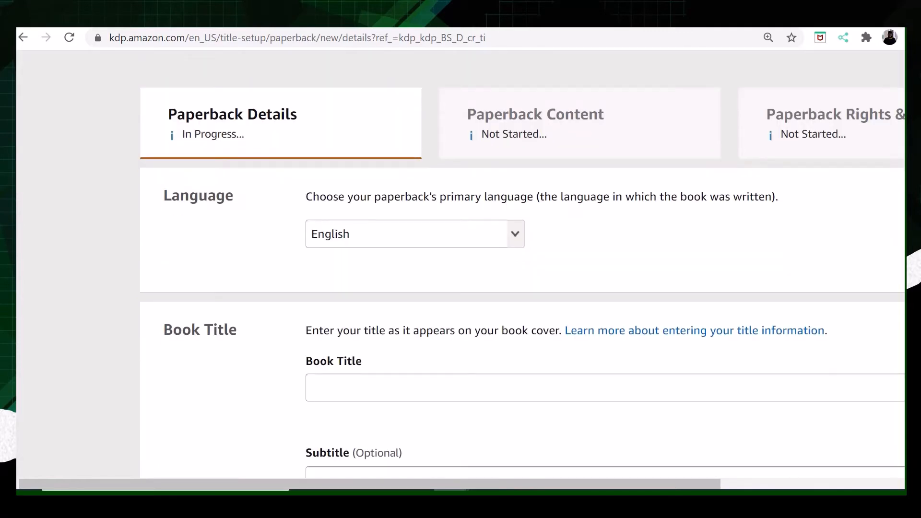
scroll(down, 3)
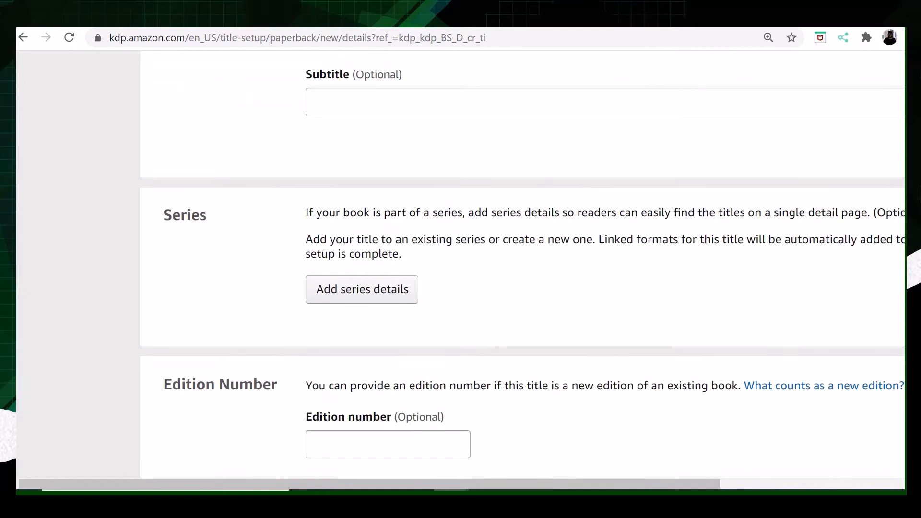
scroll(down, 3)
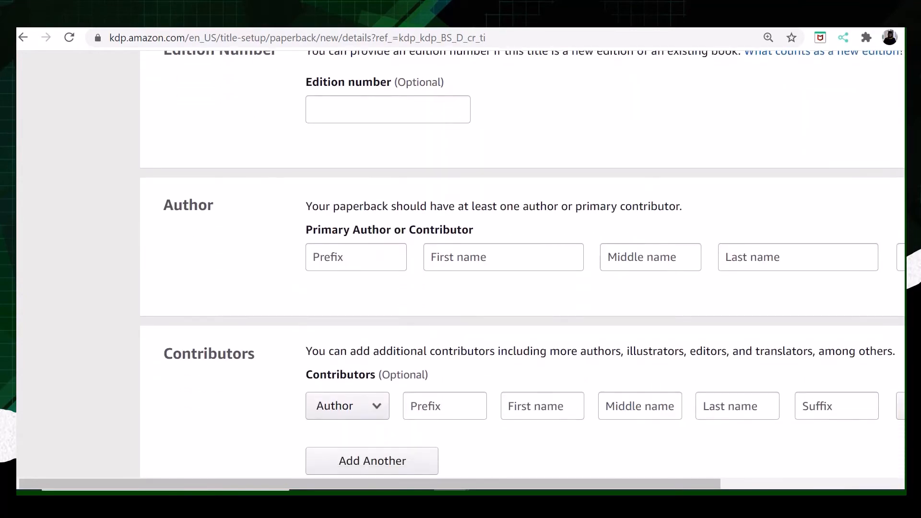
scroll(down, 3)
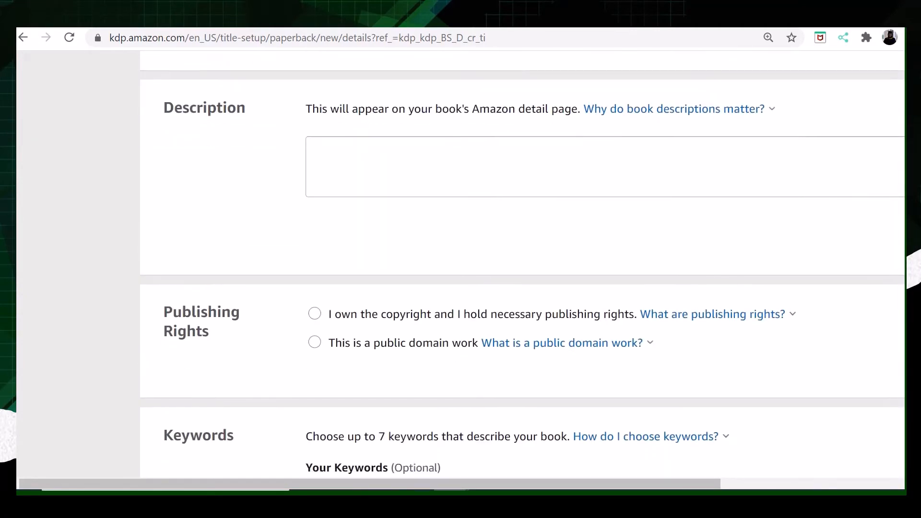
scroll(down, 3)
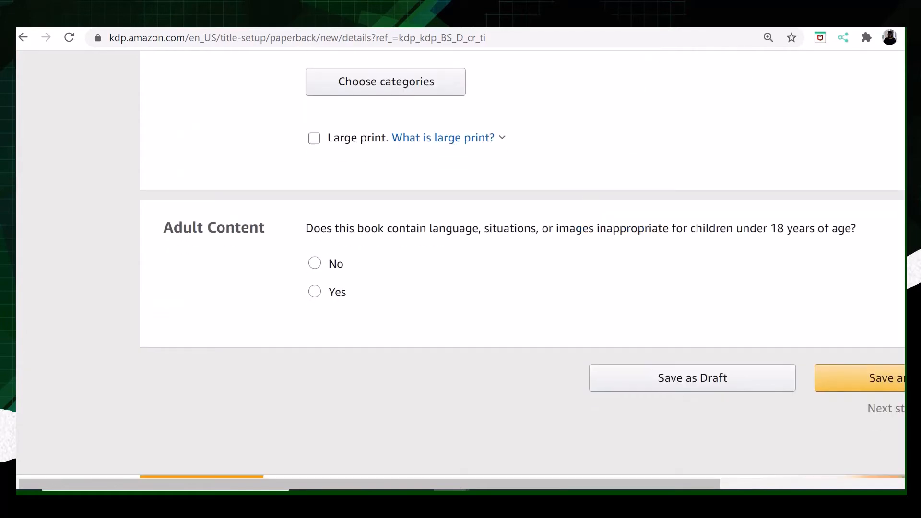
scroll(up, 3)
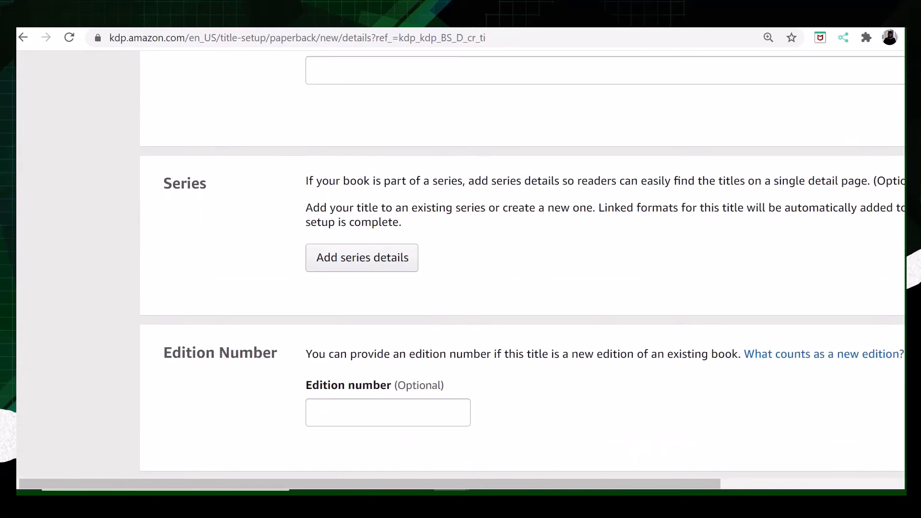
scroll(up, 3)
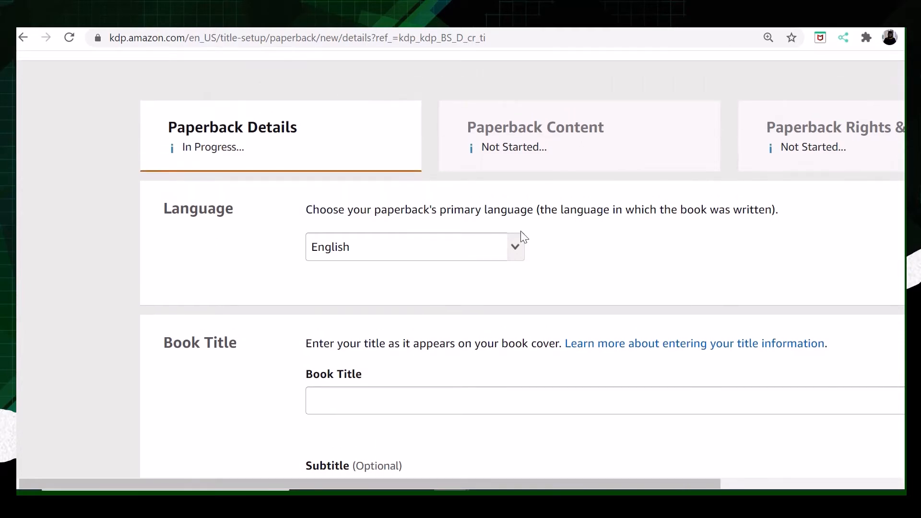
mouse_move(537, 247)
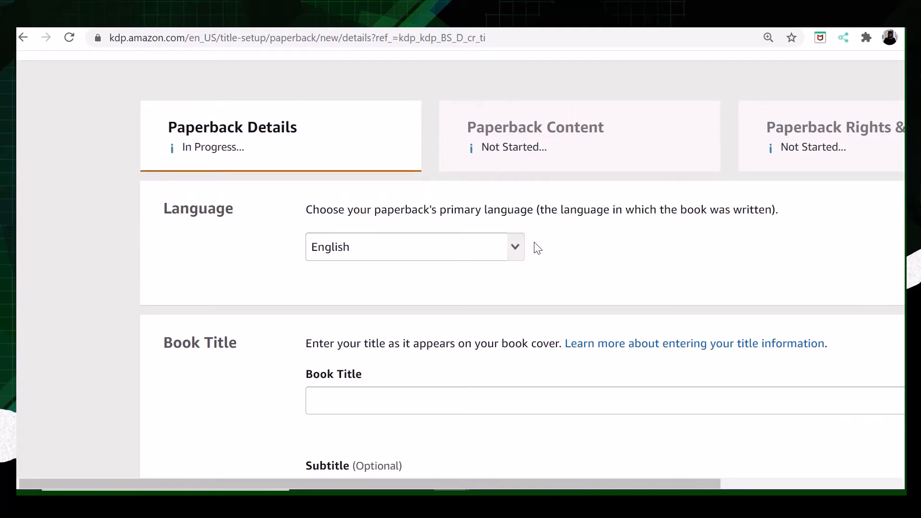
mouse_move(516, 247)
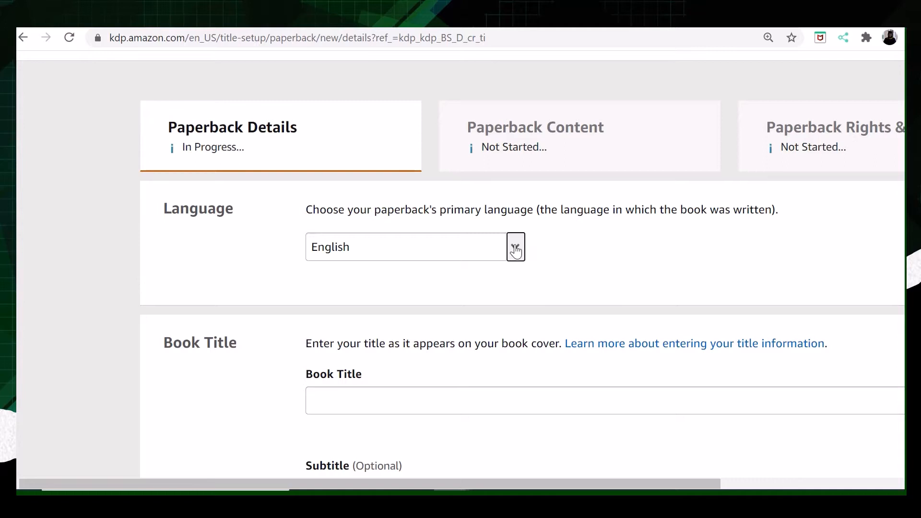
click(515, 247)
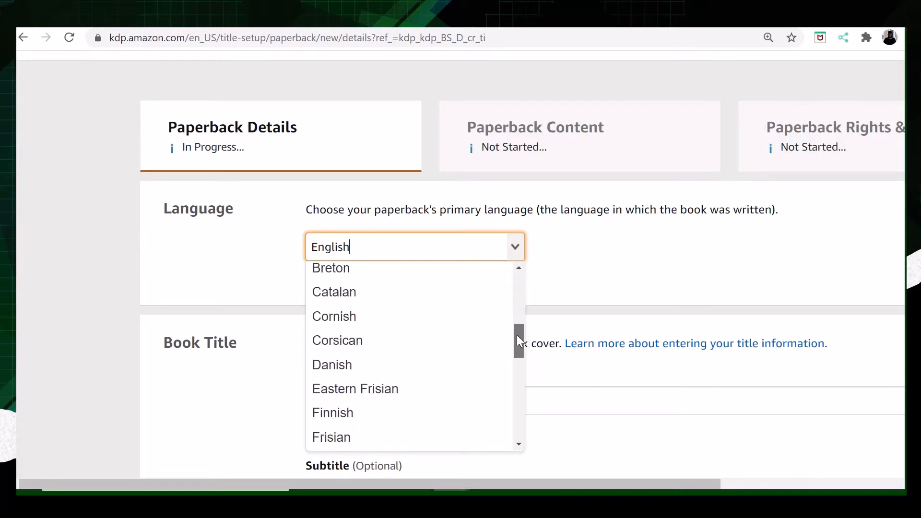
scroll(down, 3)
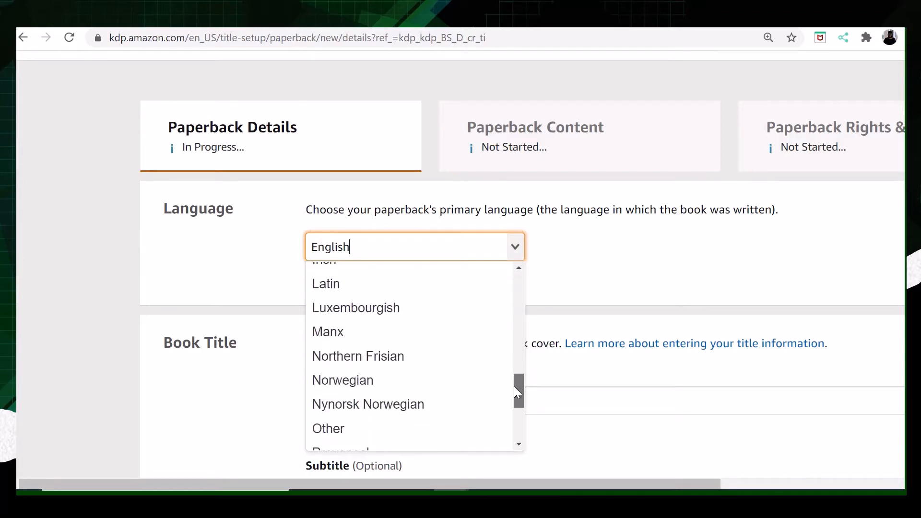
scroll(up, 3)
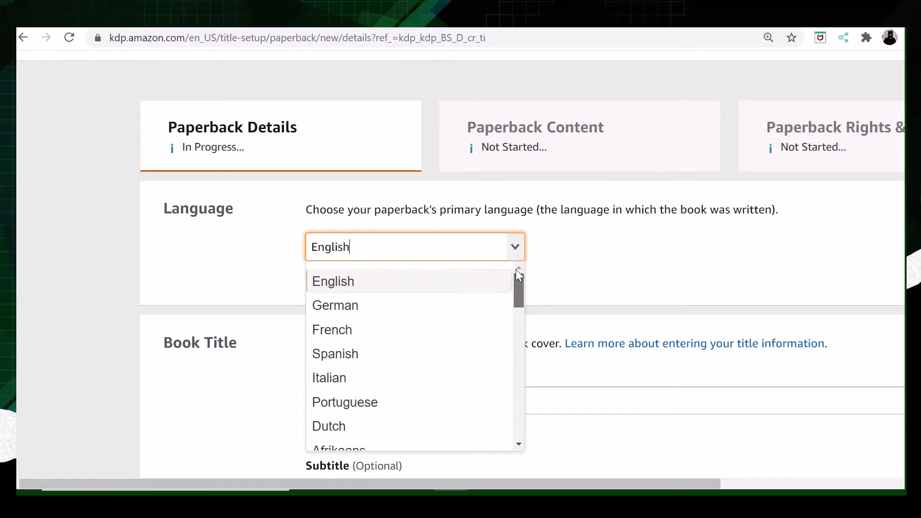
click(333, 282)
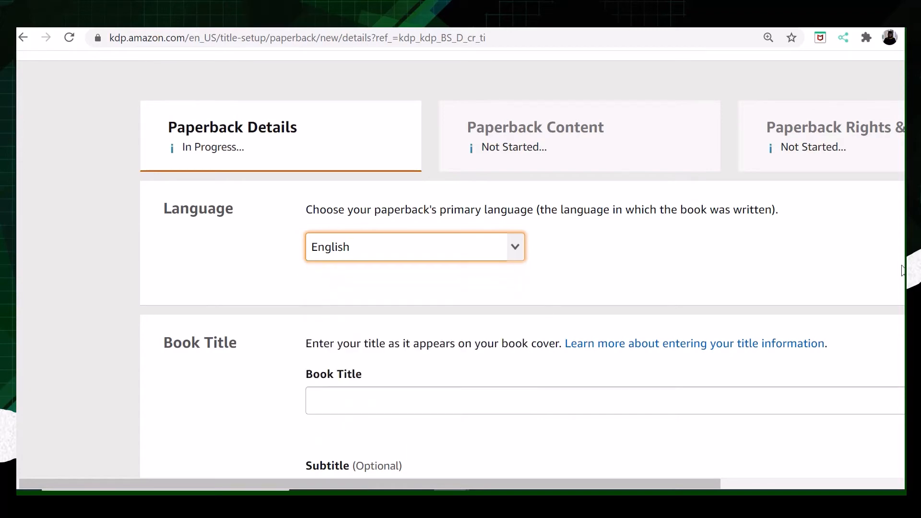
scroll(down, 3)
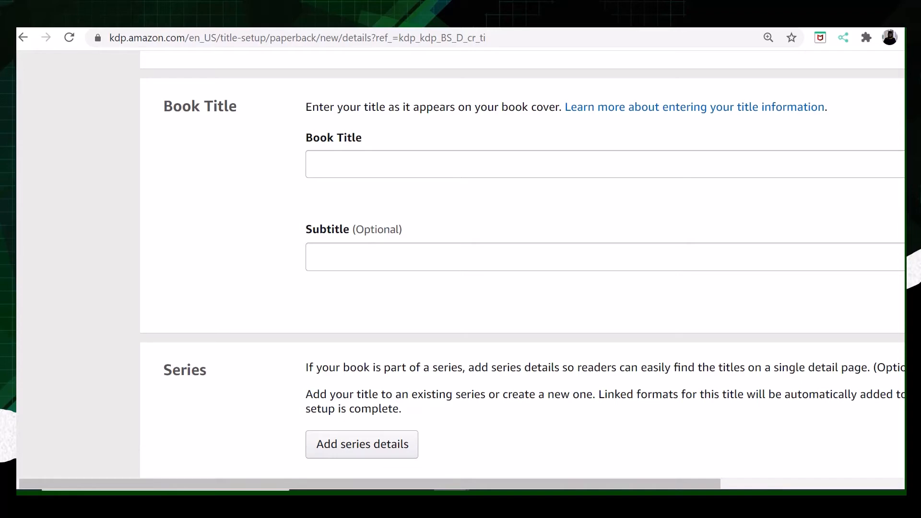
scroll(down, 3)
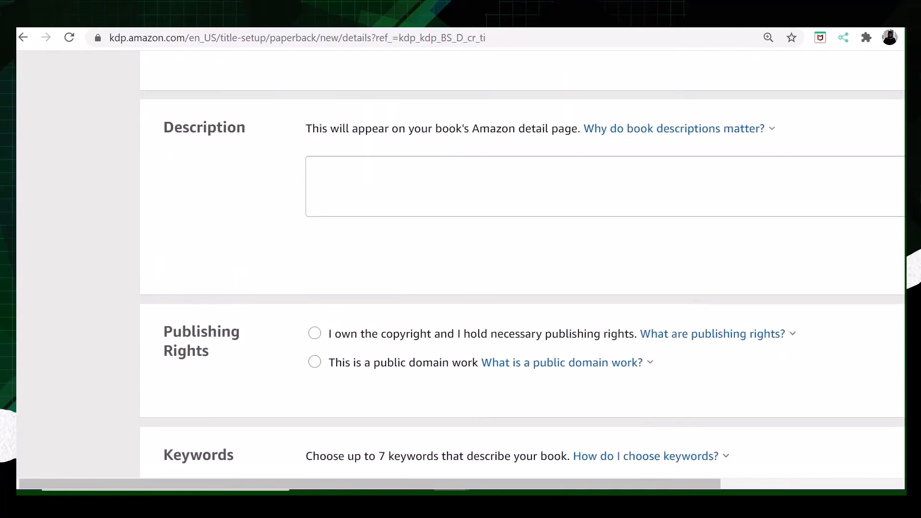
scroll(down, 3)
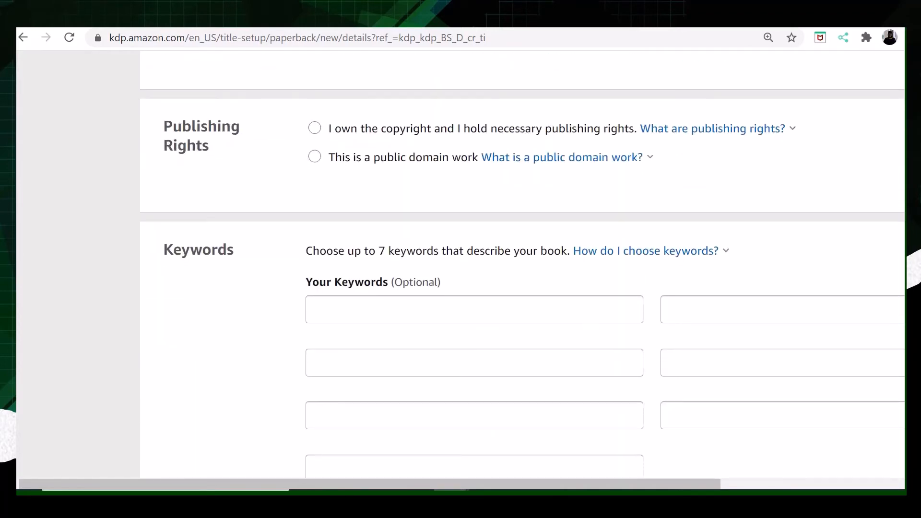
scroll(down, 3)
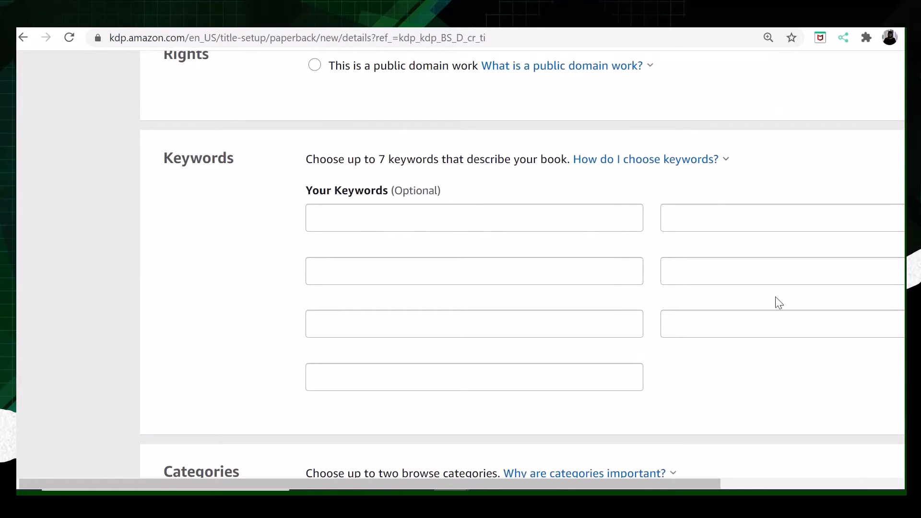
mouse_move(750, 359)
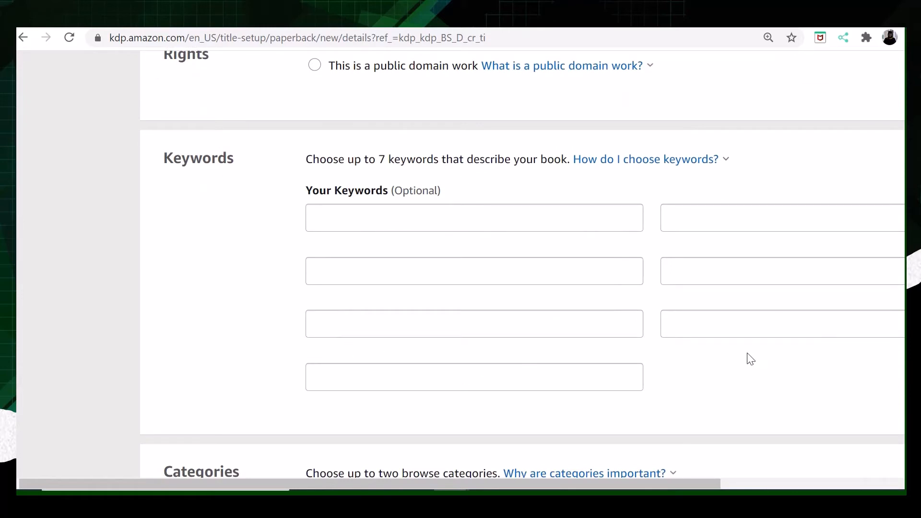
mouse_move(751, 359)
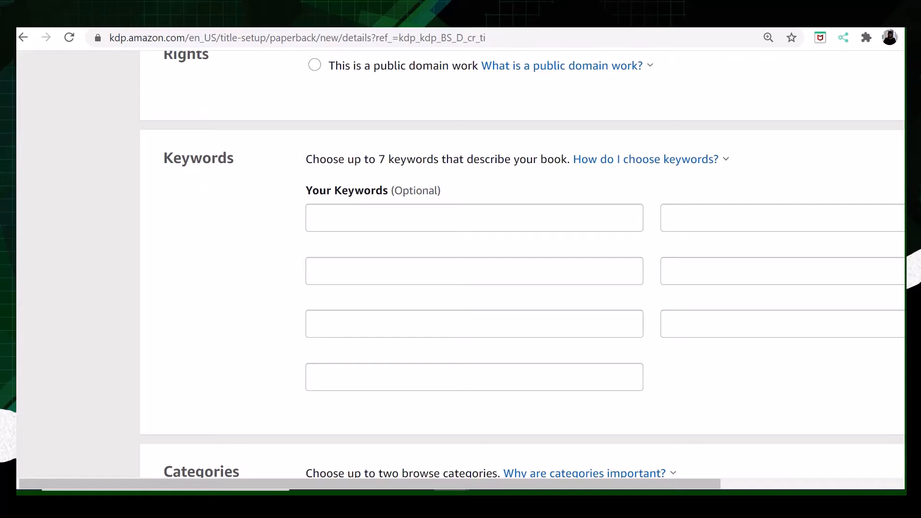
scroll(up, 3)
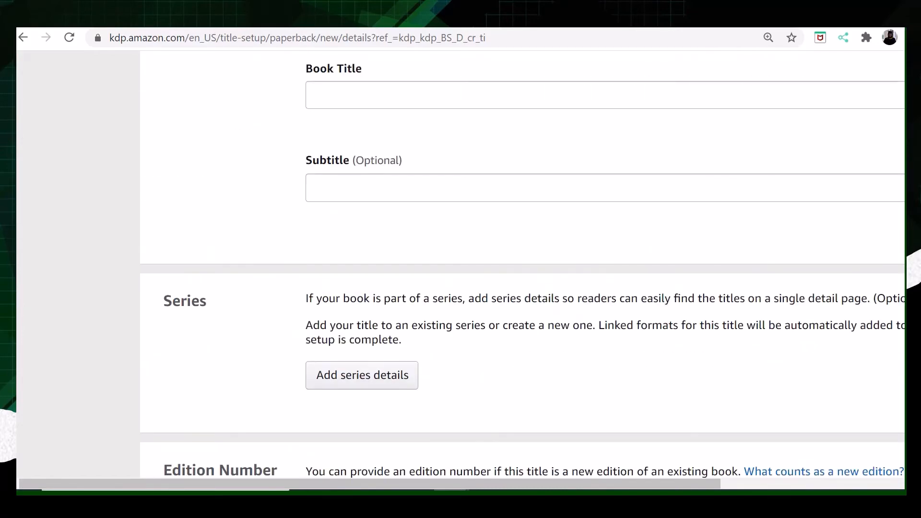
scroll(up, 3)
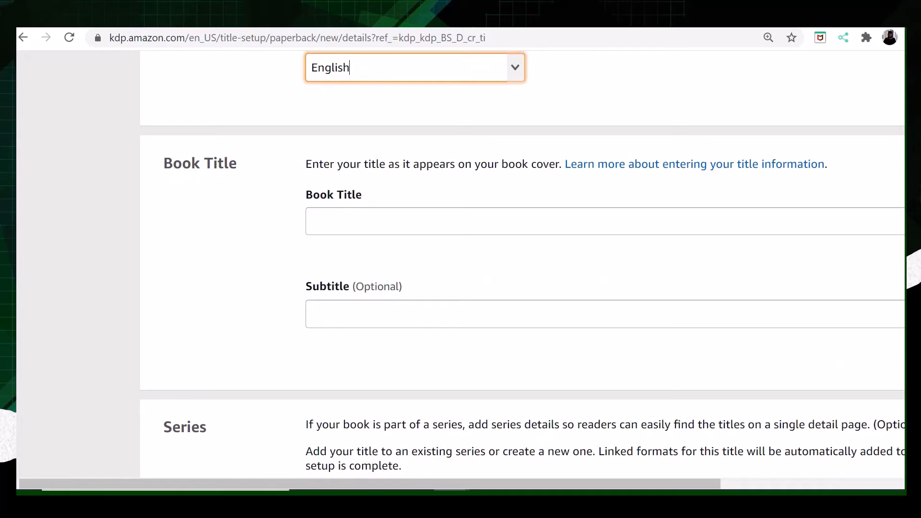
scroll(down, 3)
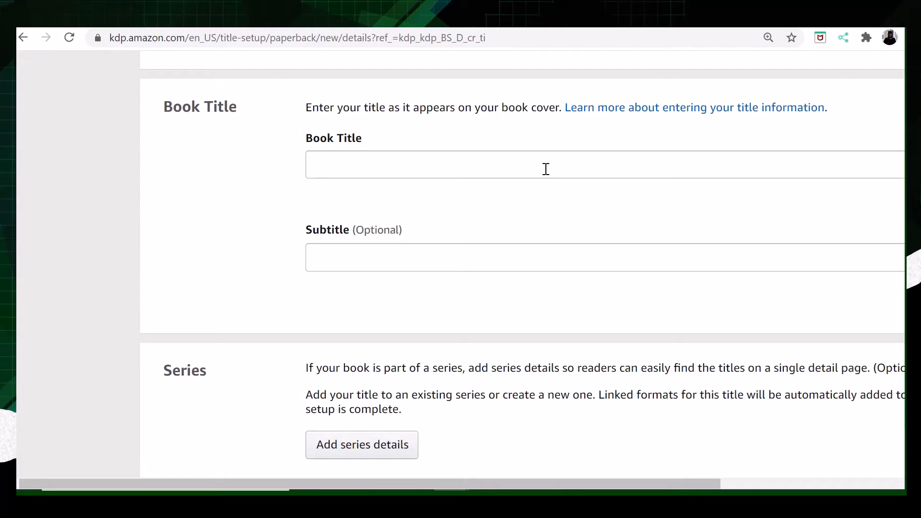
scroll(down, 3)
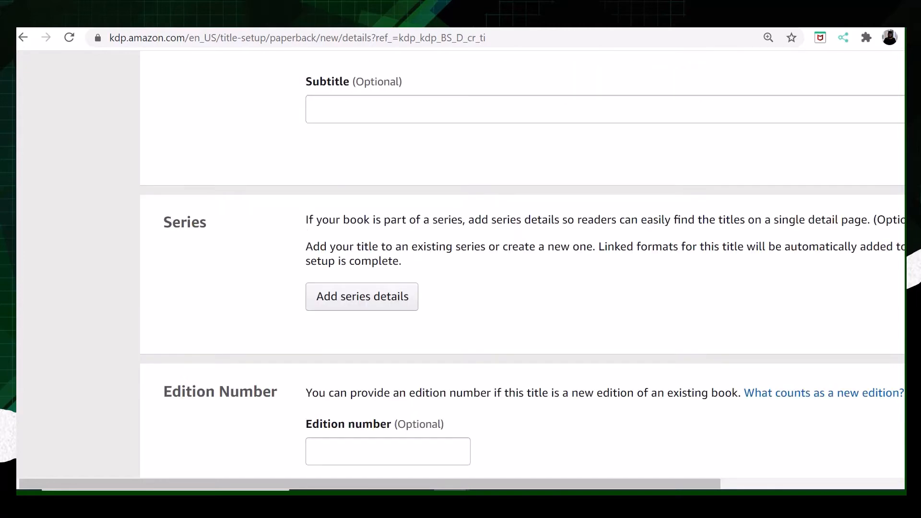
scroll(down, 3)
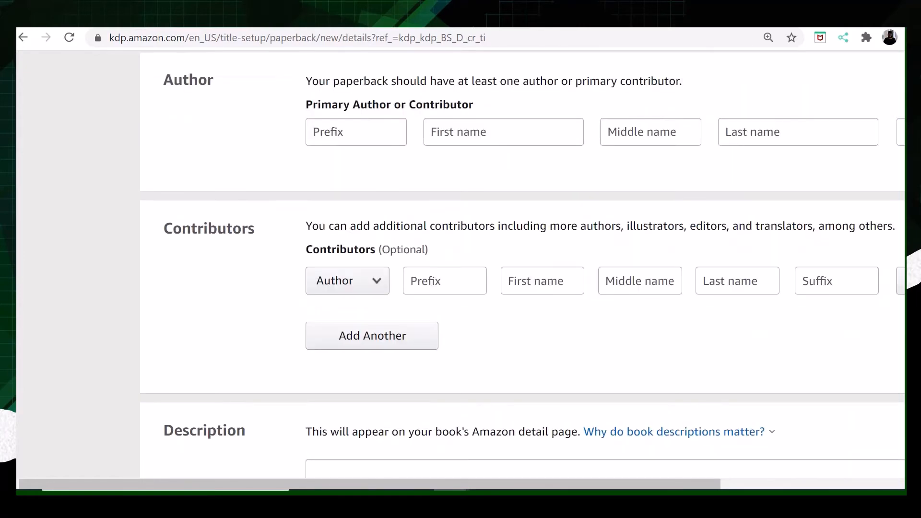
scroll(up, 3)
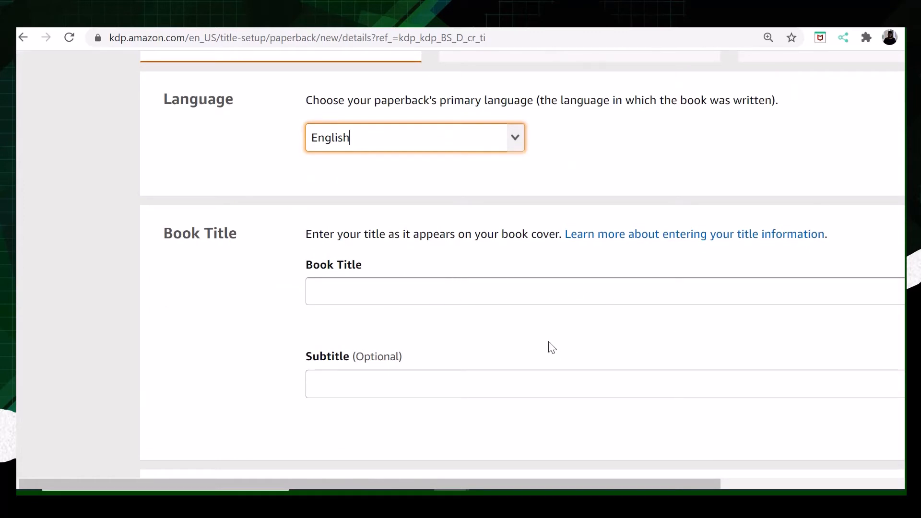
mouse_move(482, 318)
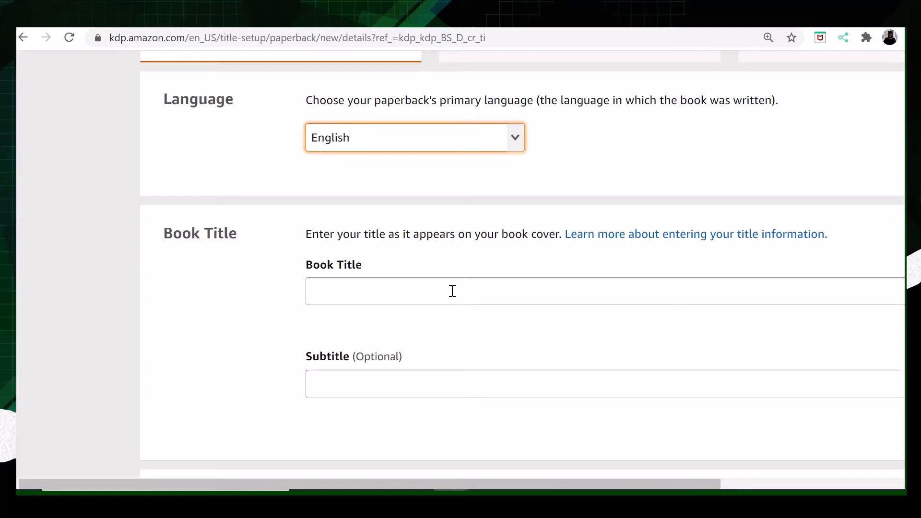
mouse_move(459, 312)
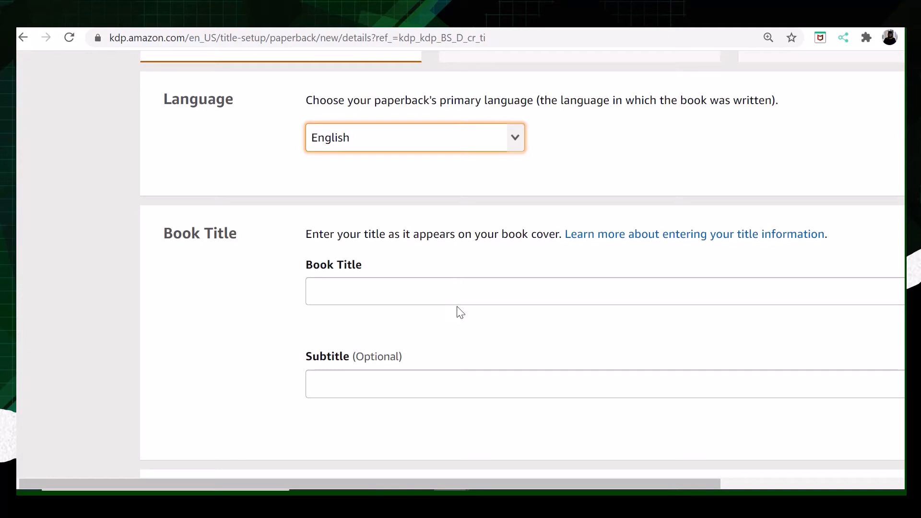
mouse_move(387, 372)
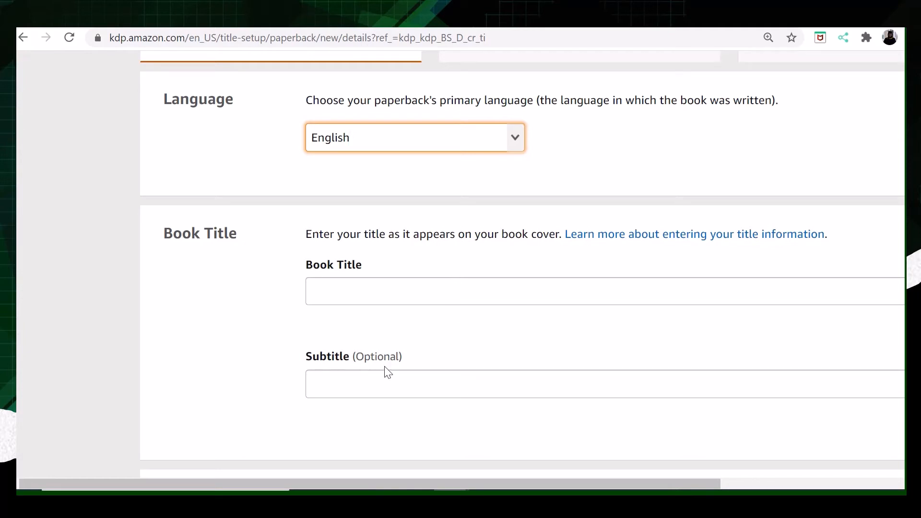
click(412, 137)
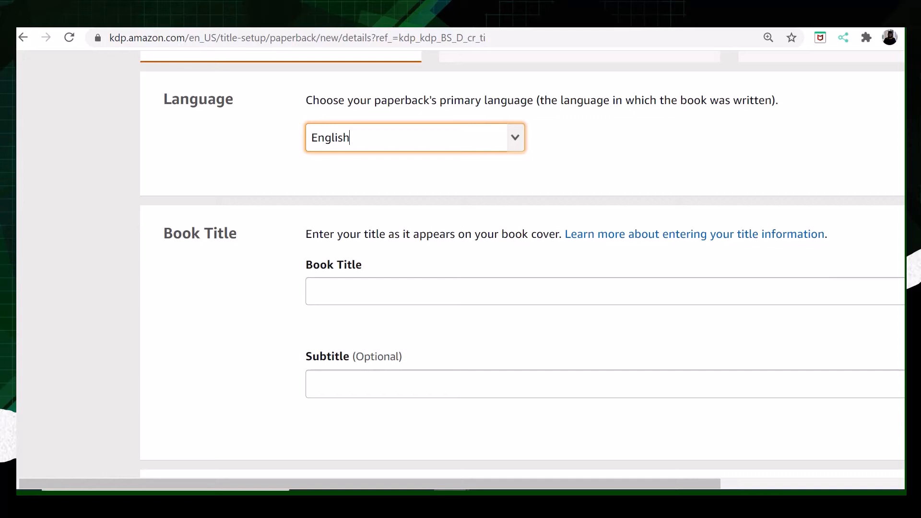
scroll(down, 3)
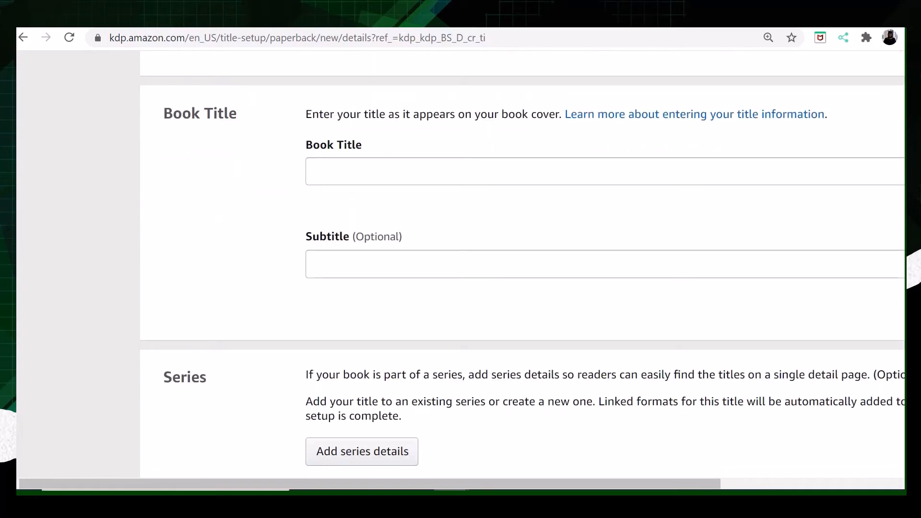
scroll(down, 3)
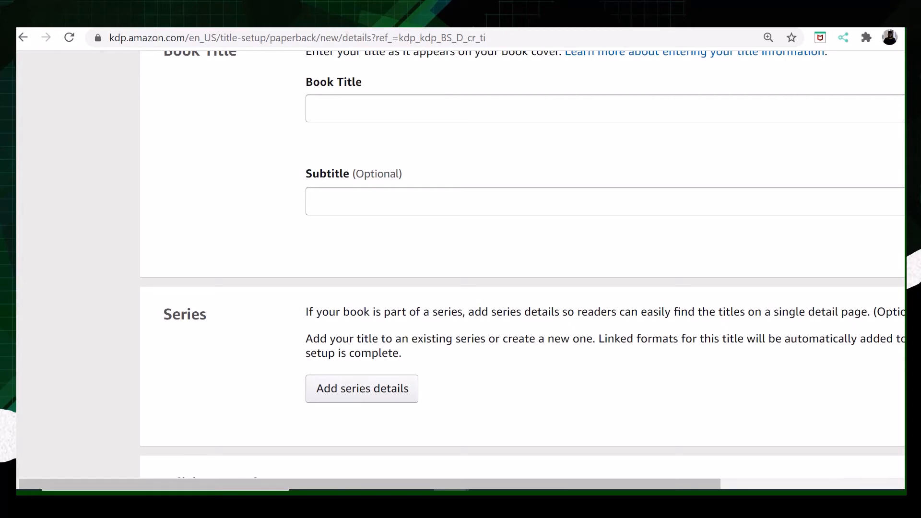
scroll(down, 3)
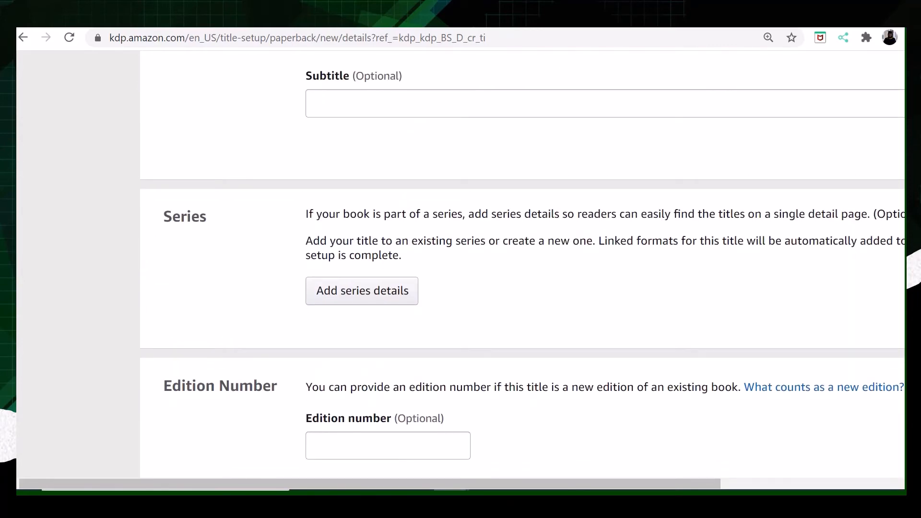
scroll(down, 3)
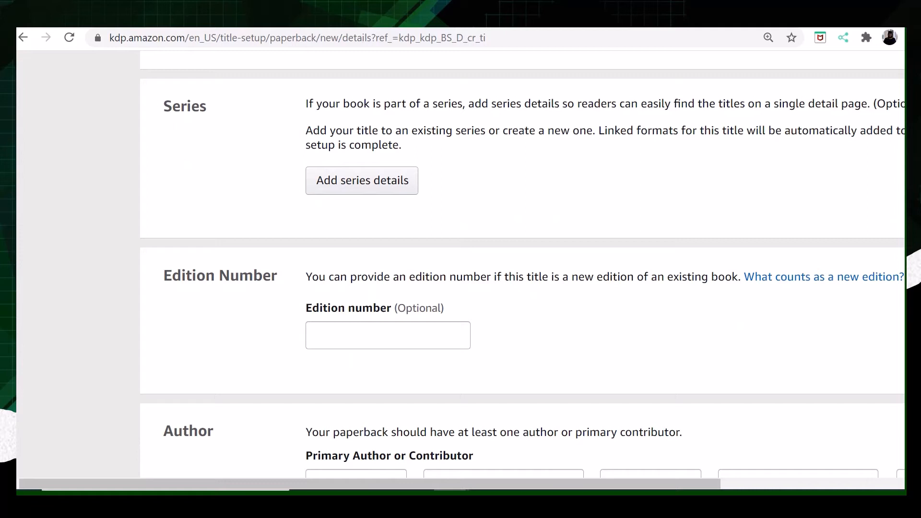
scroll(down, 3)
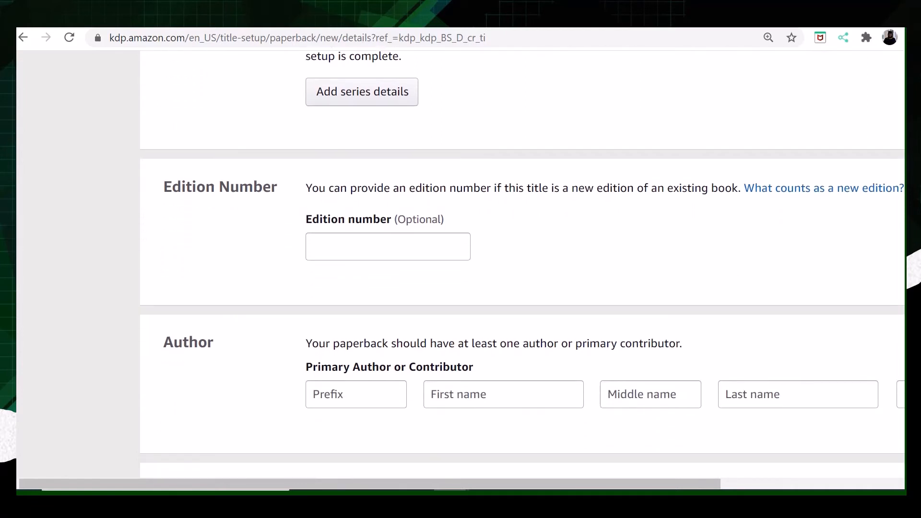
scroll(down, 3)
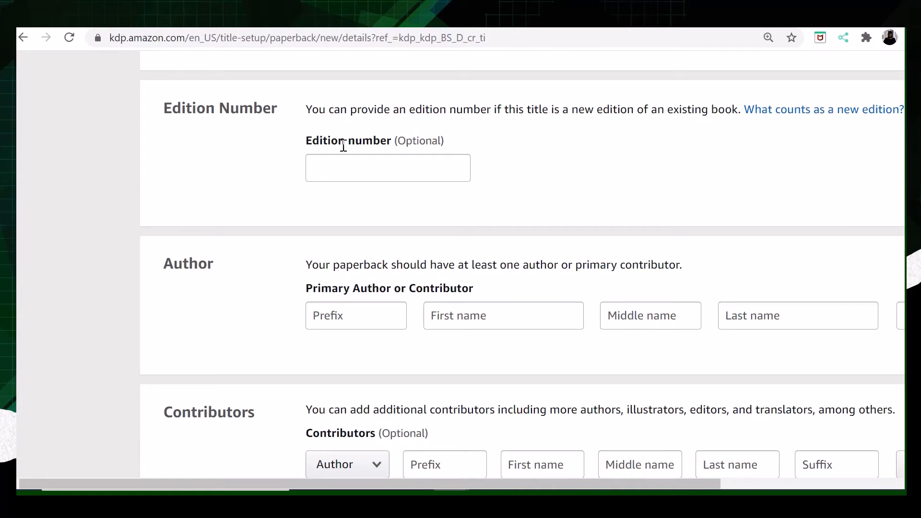
mouse_move(354, 337)
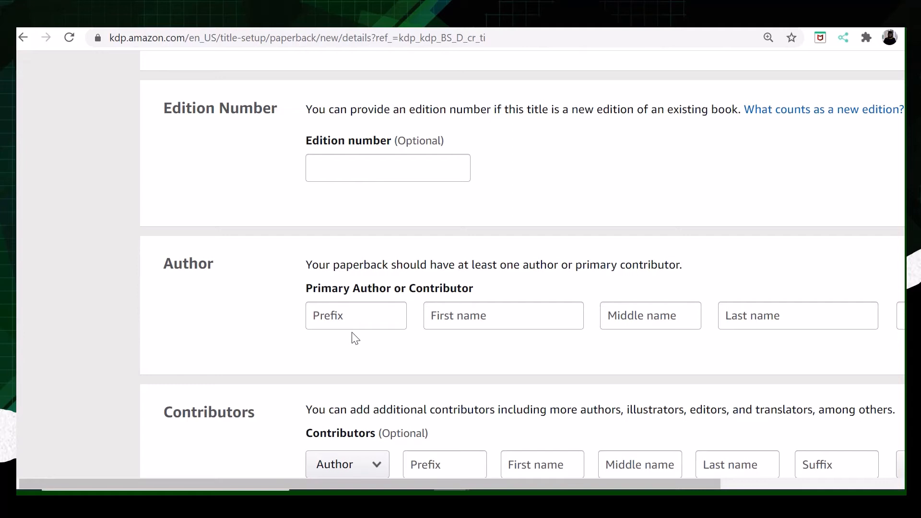
mouse_move(355, 338)
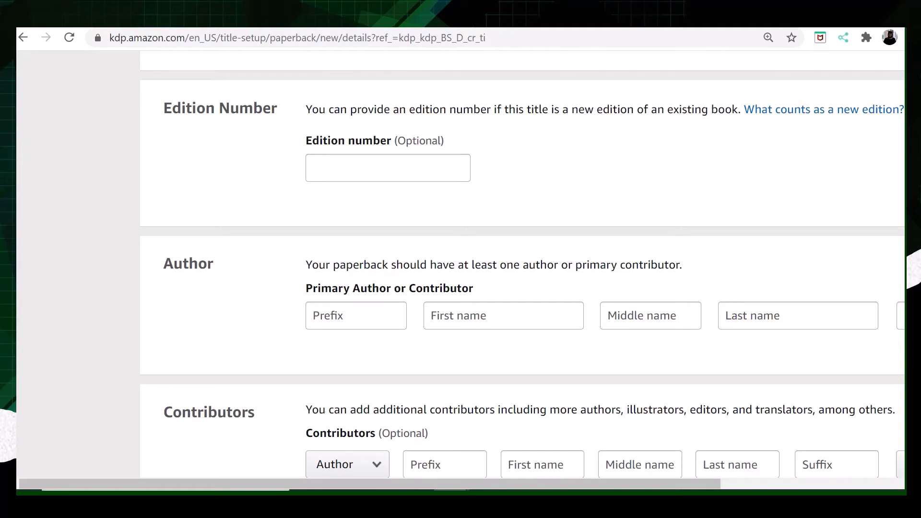
scroll(down, 3)
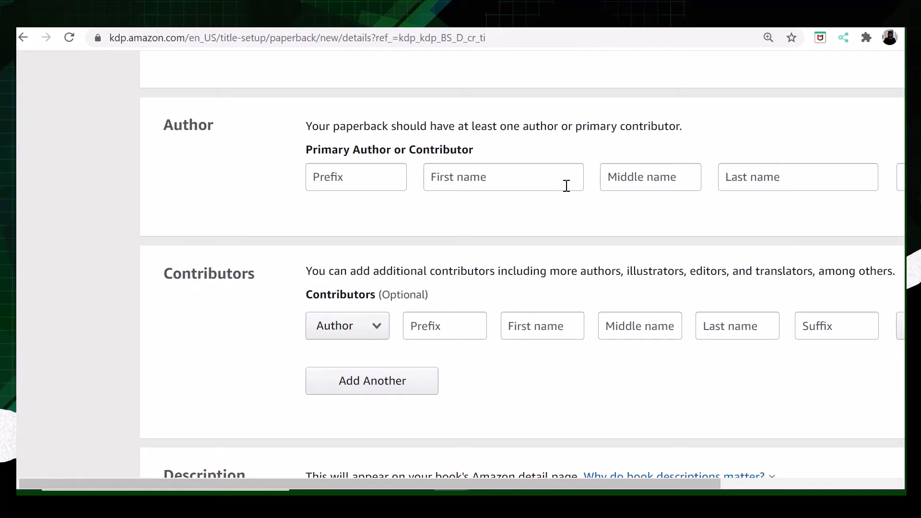
mouse_move(788, 201)
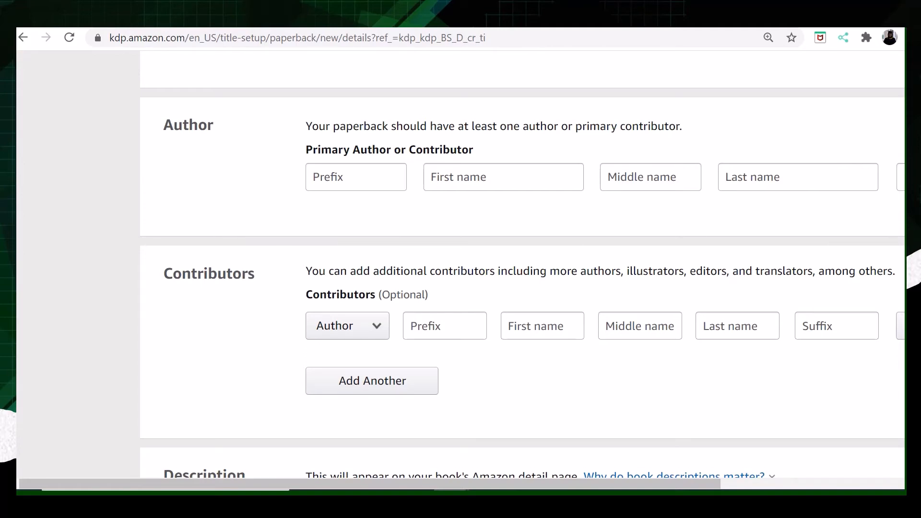
scroll(down, 3)
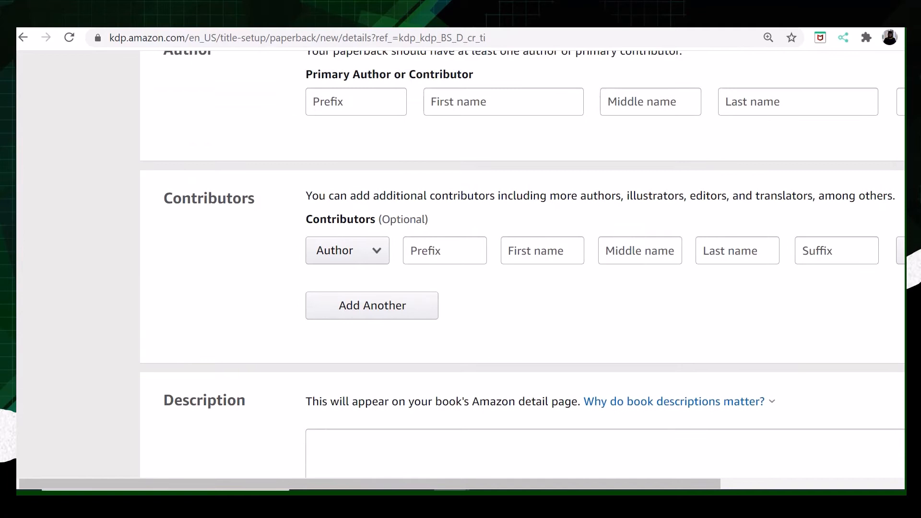
scroll(down, 3)
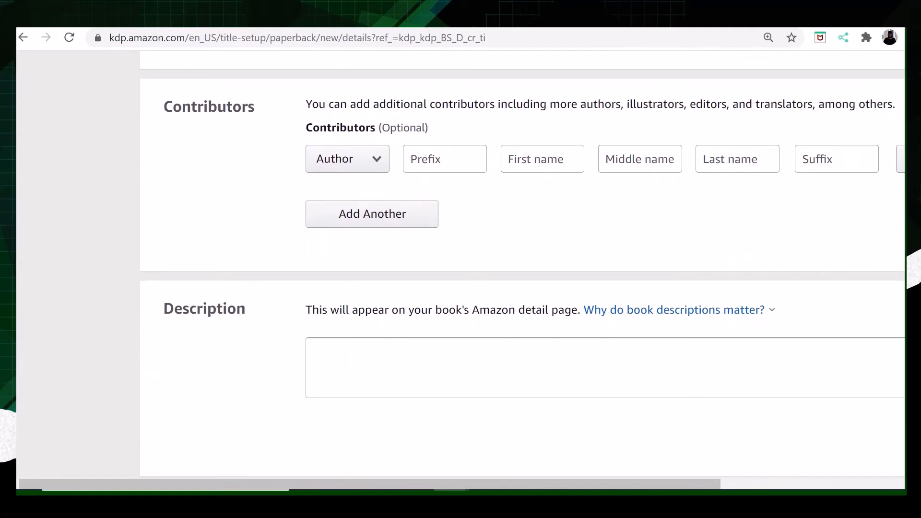
scroll(down, 3)
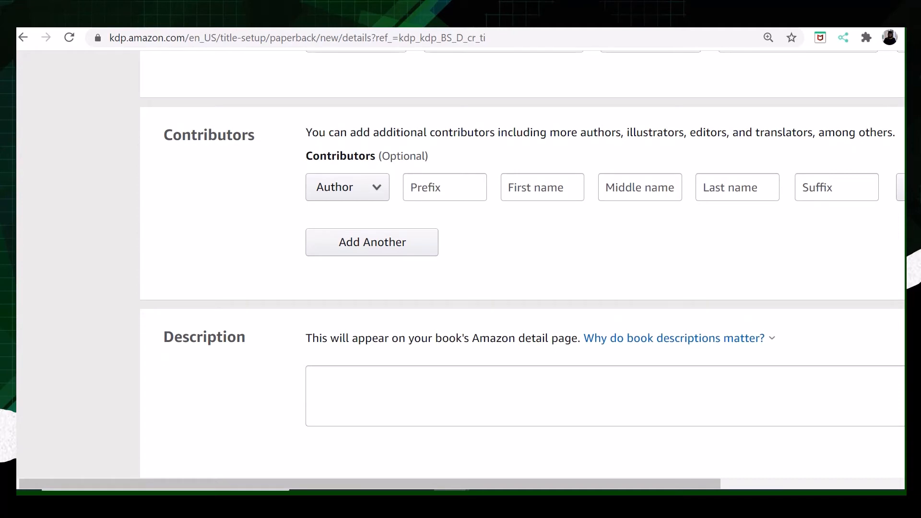
mouse_move(595, 205)
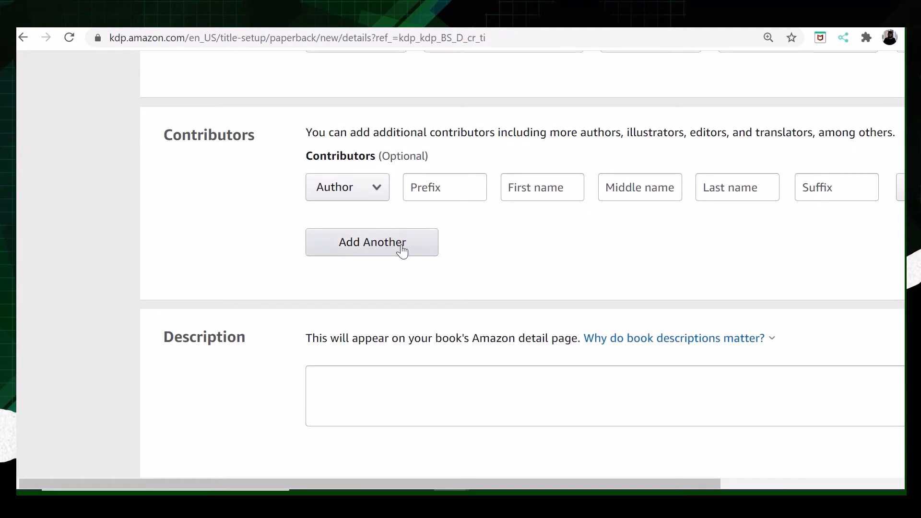
mouse_move(490, 242)
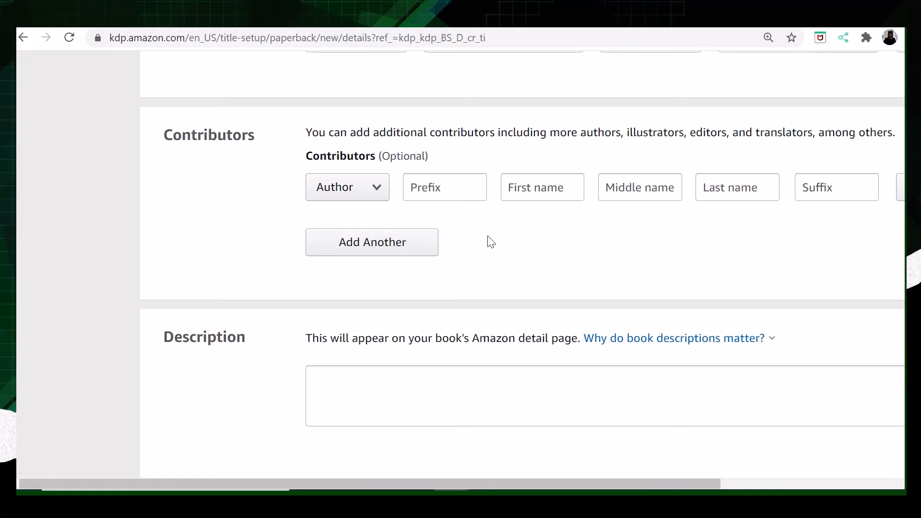
mouse_move(546, 234)
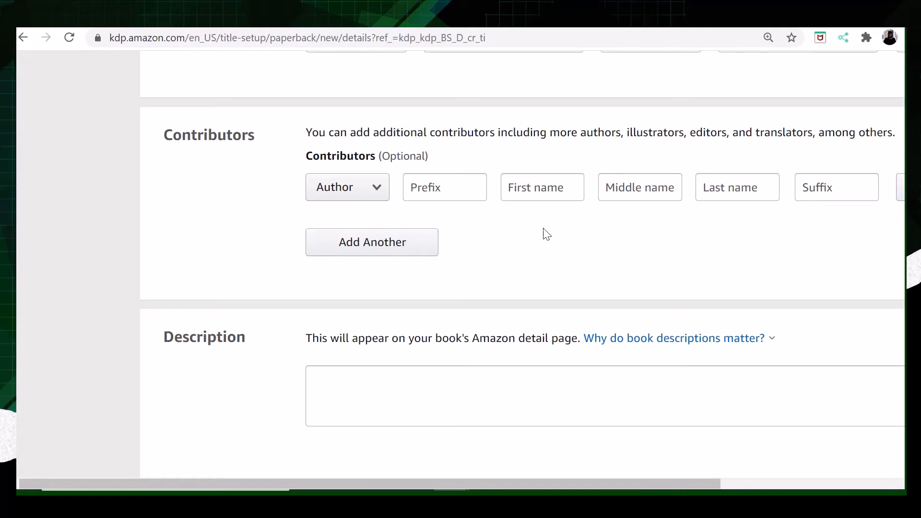
mouse_move(722, 141)
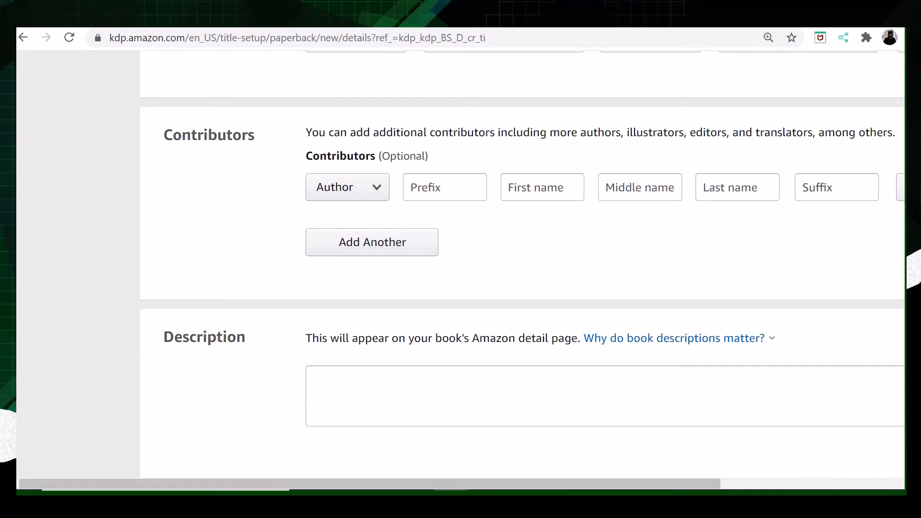
scroll(down, 3)
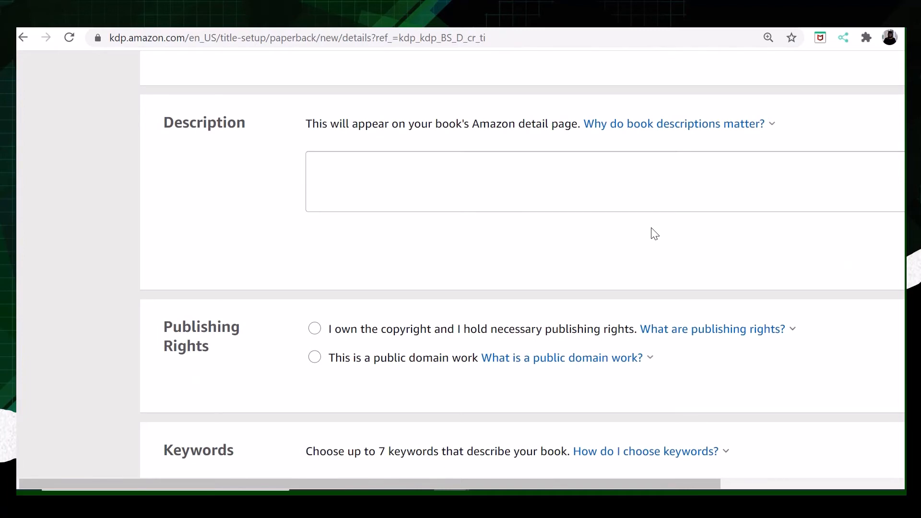
- Dismiss the 'Why do book descriptions matter?' popover, leaving the Description box empty
click(674, 124)
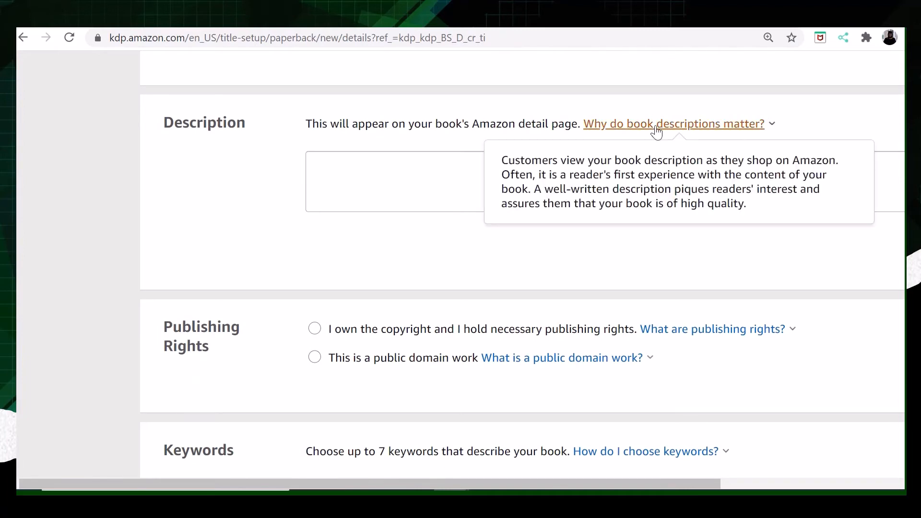
mouse_move(674, 123)
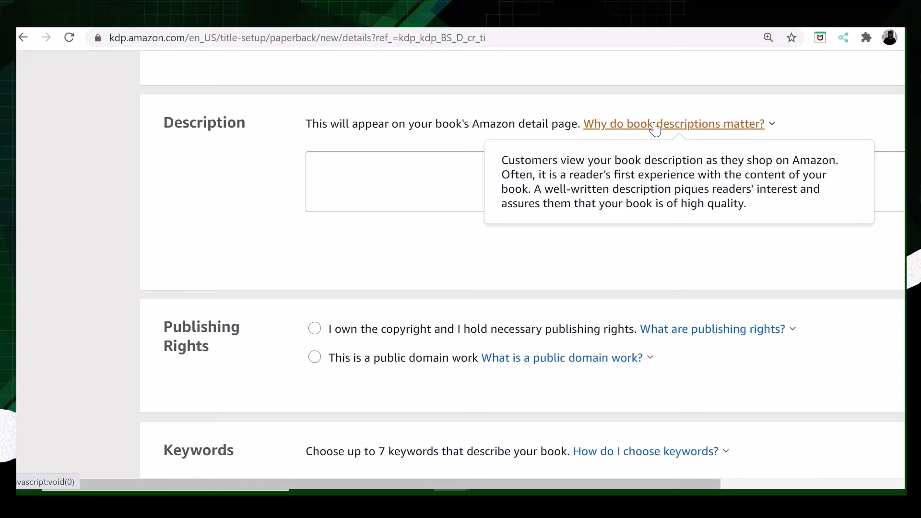
mouse_move(627, 166)
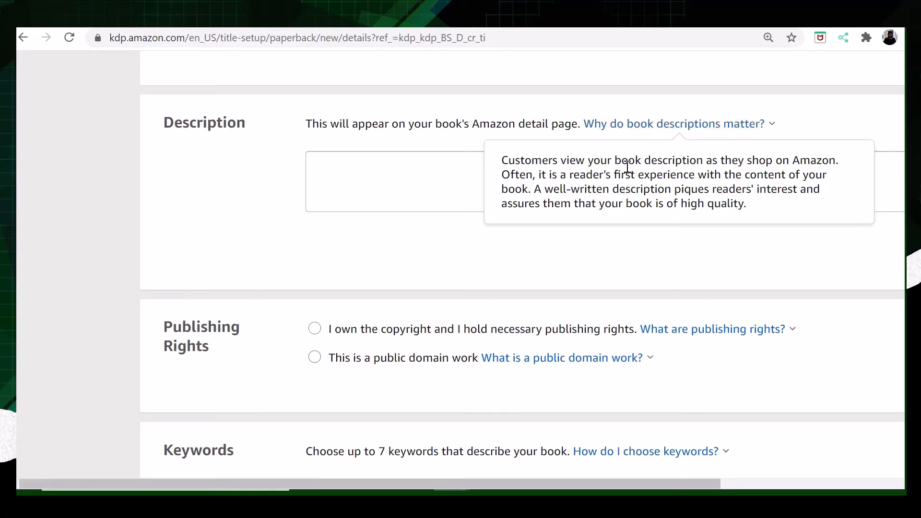
mouse_move(737, 170)
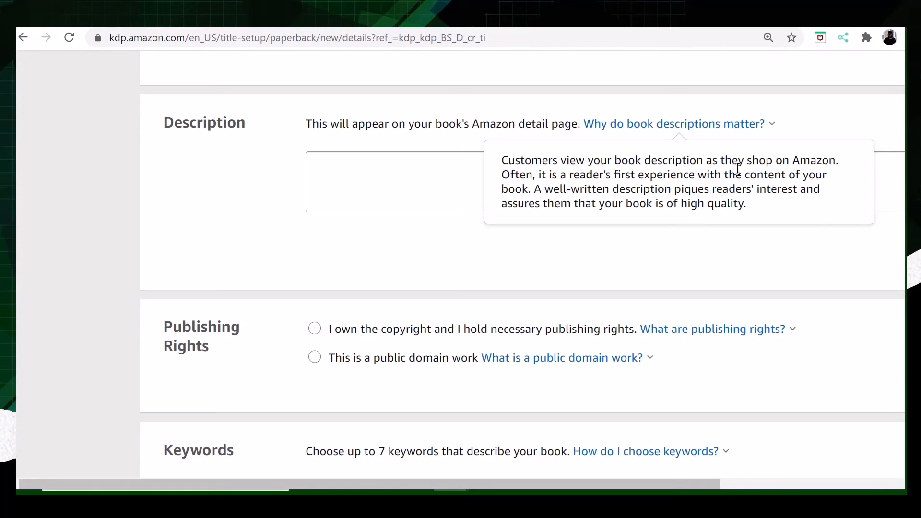
mouse_move(518, 160)
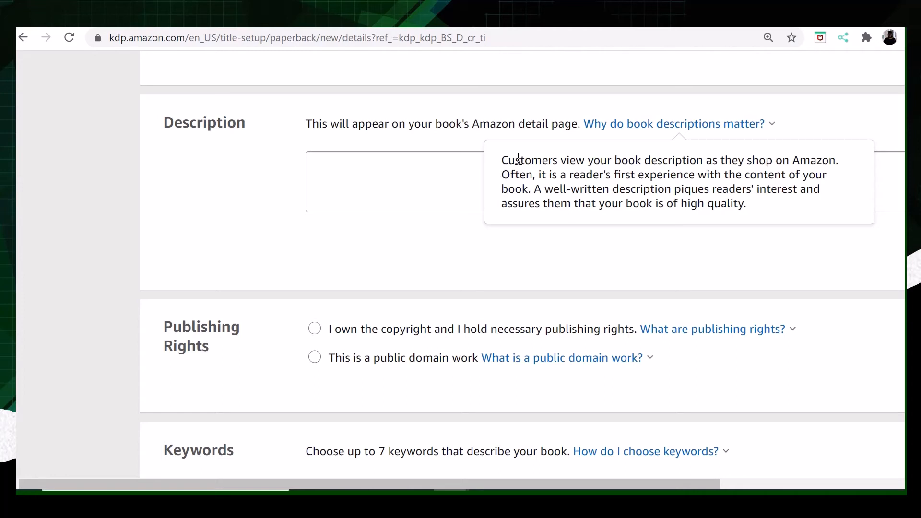
mouse_move(696, 101)
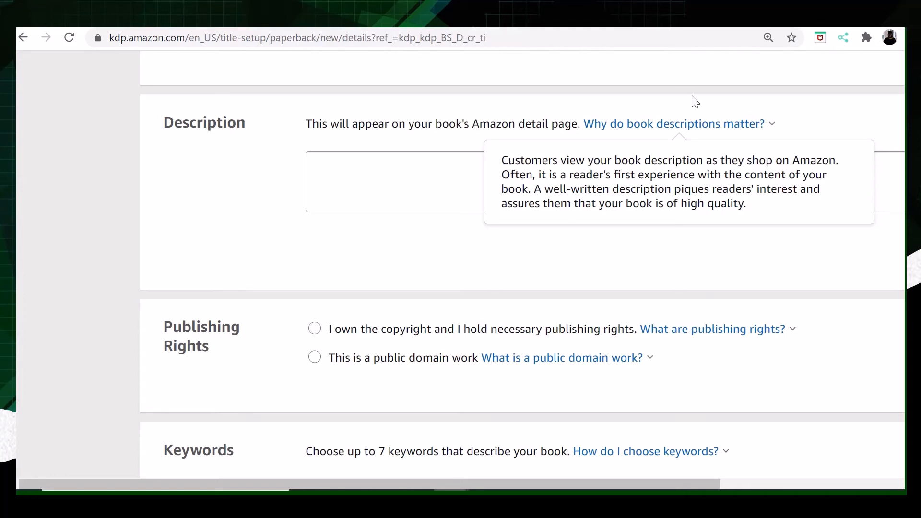
mouse_move(697, 221)
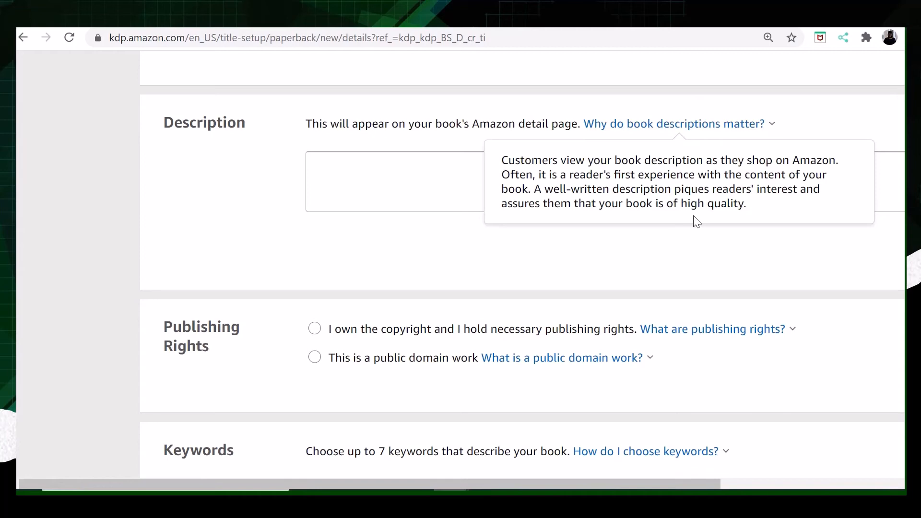
mouse_move(722, 248)
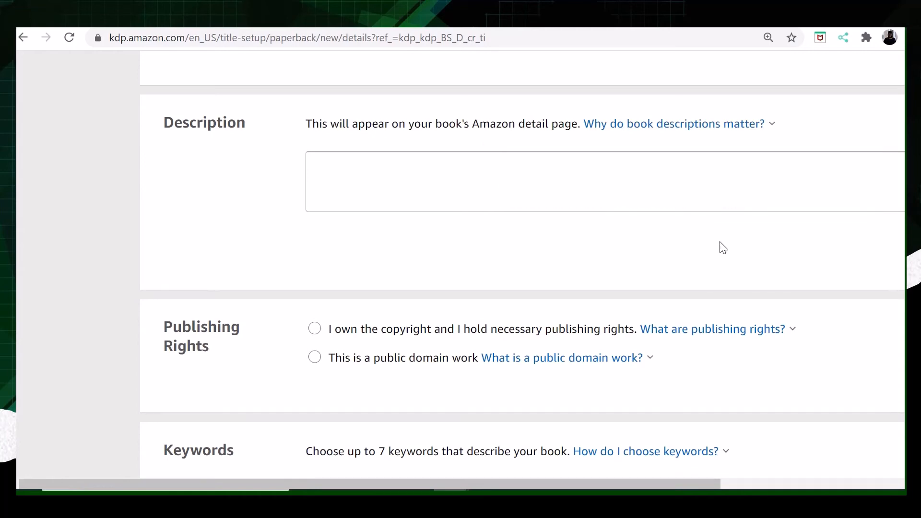
scroll(down, 3)
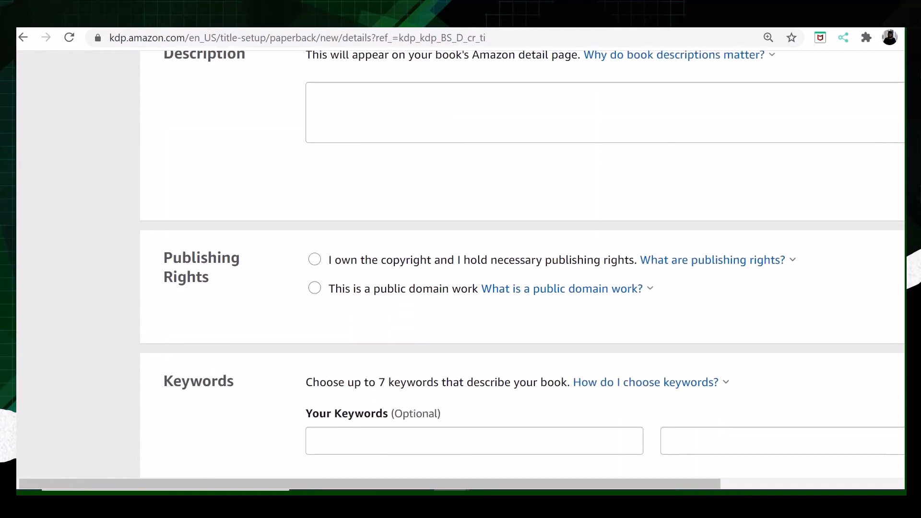
scroll(down, 3)
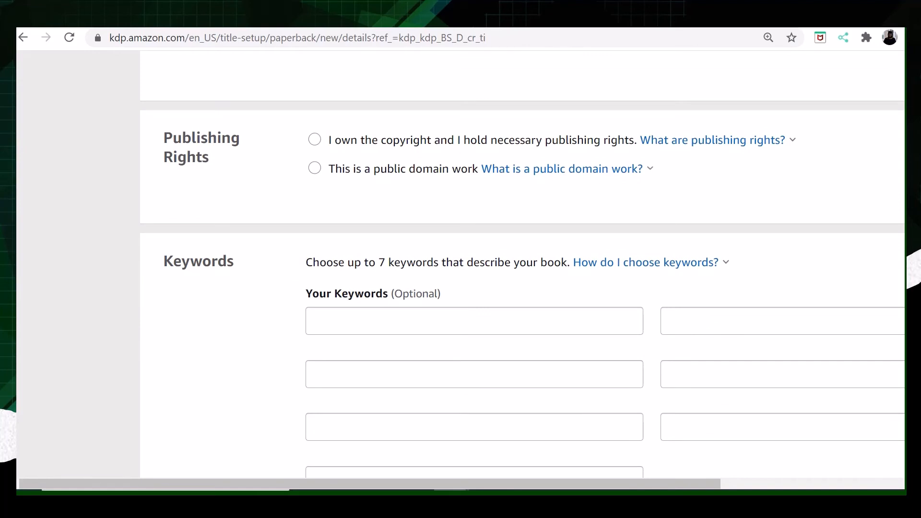
mouse_move(294, 168)
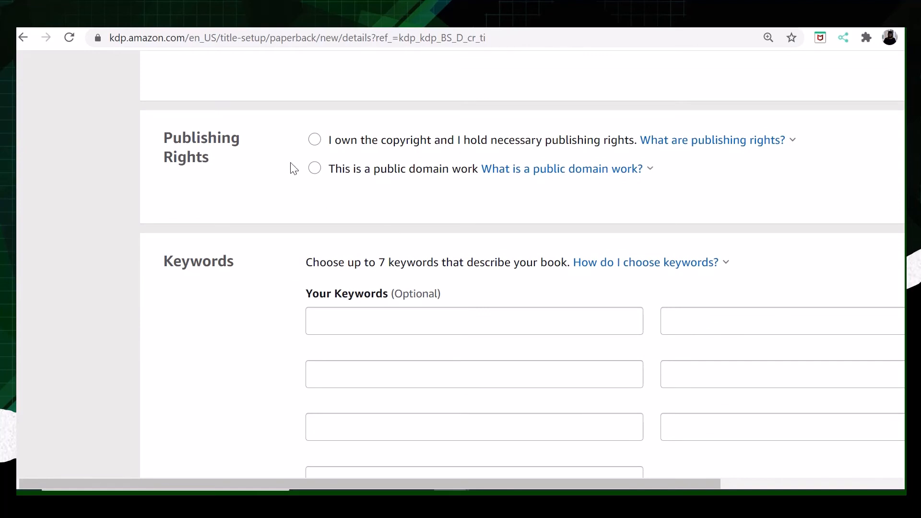
mouse_move(296, 153)
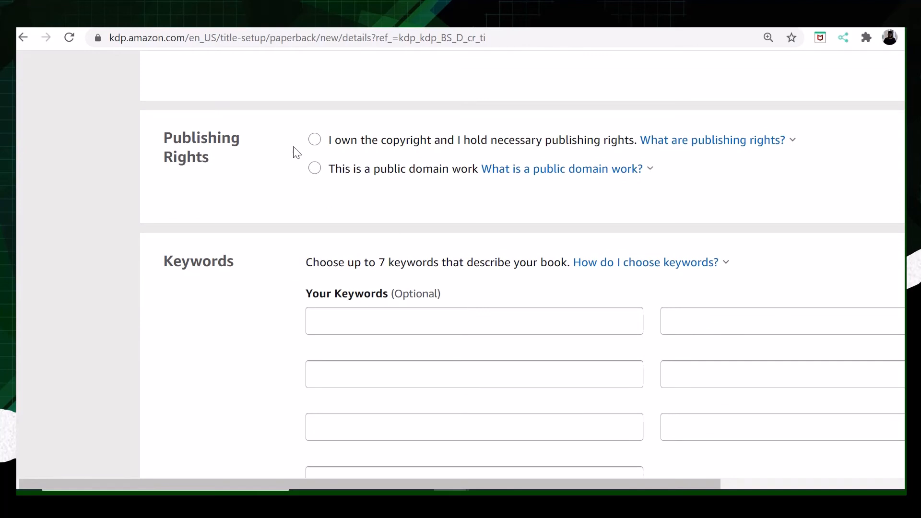
mouse_move(497, 147)
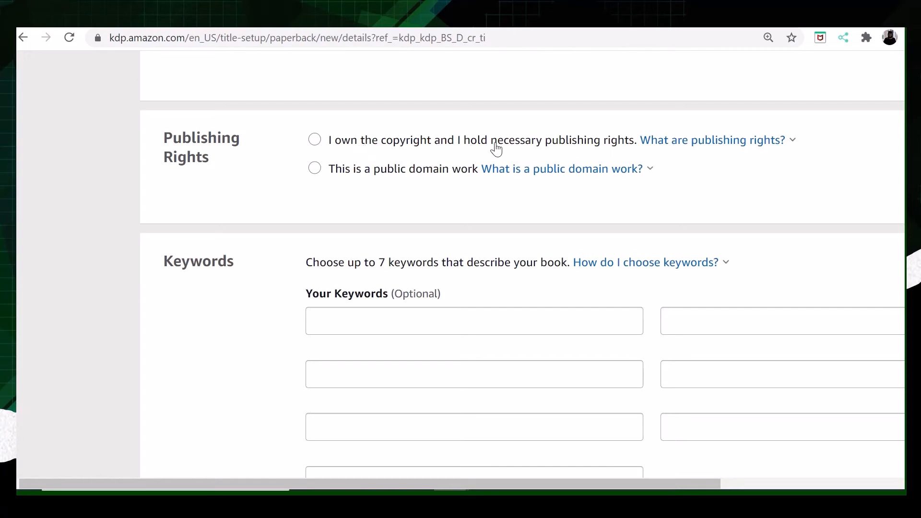
mouse_move(502, 152)
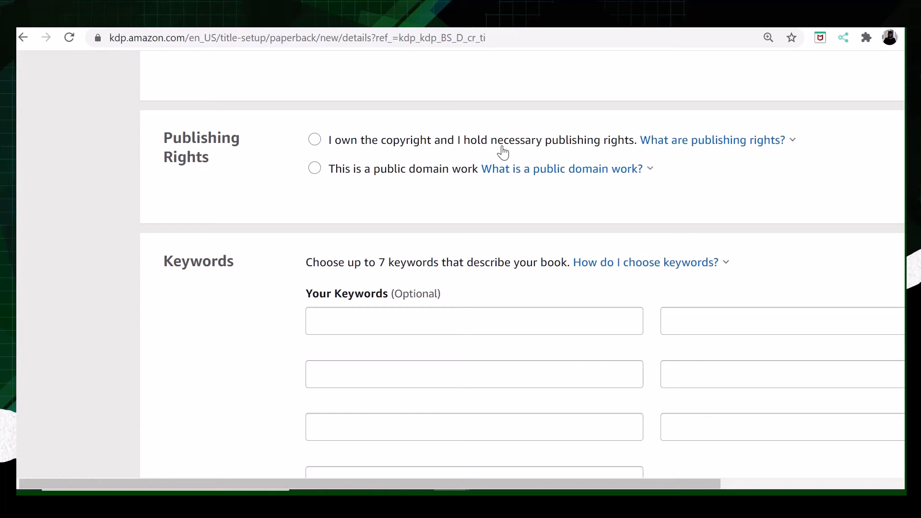
mouse_move(488, 154)
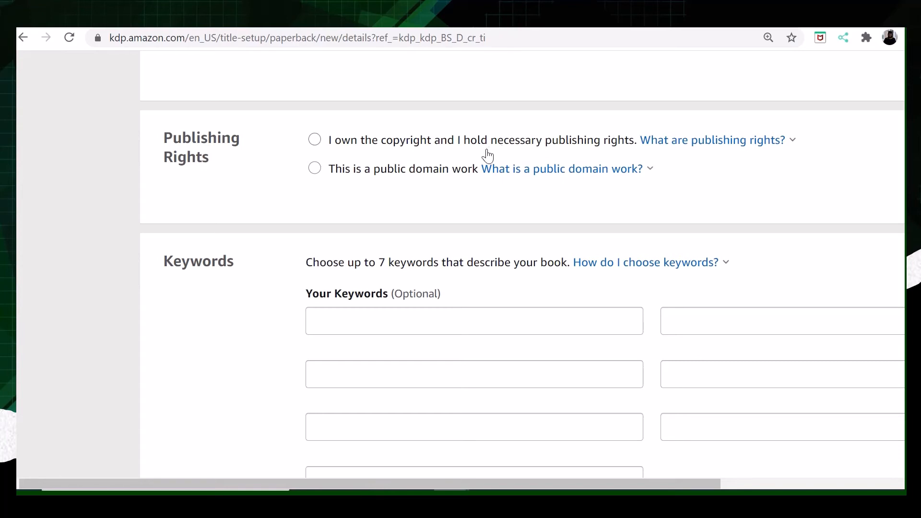
mouse_move(305, 191)
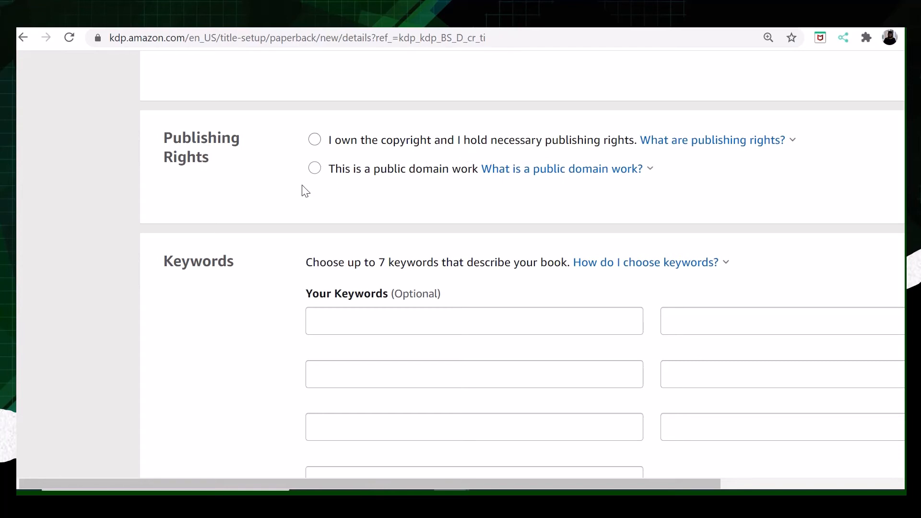
mouse_move(391, 182)
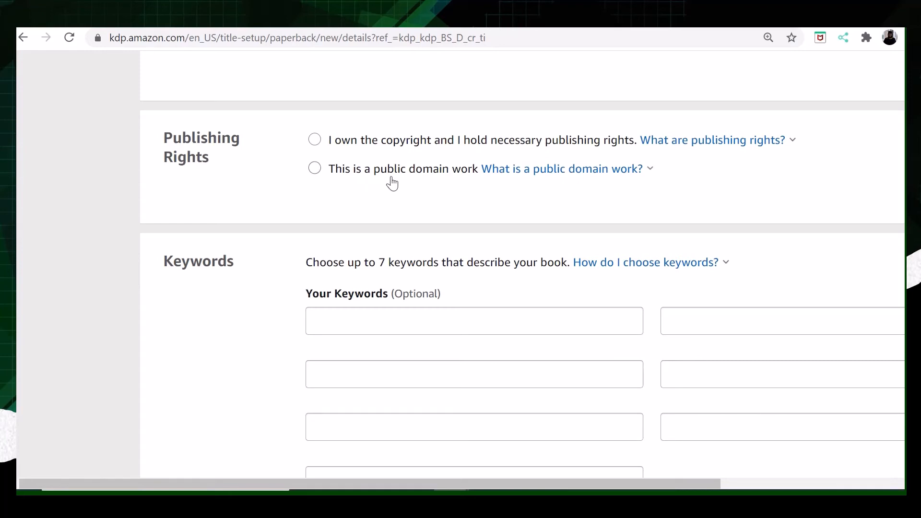
mouse_move(470, 184)
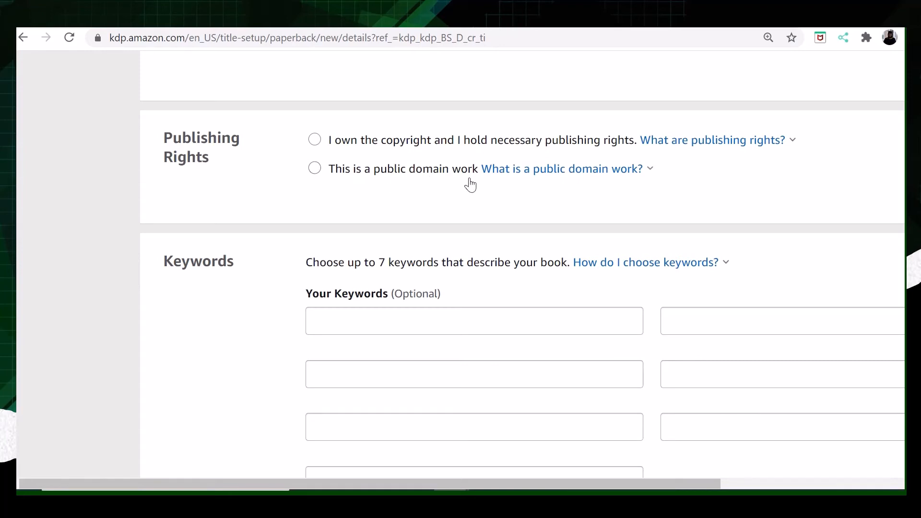
mouse_move(310, 194)
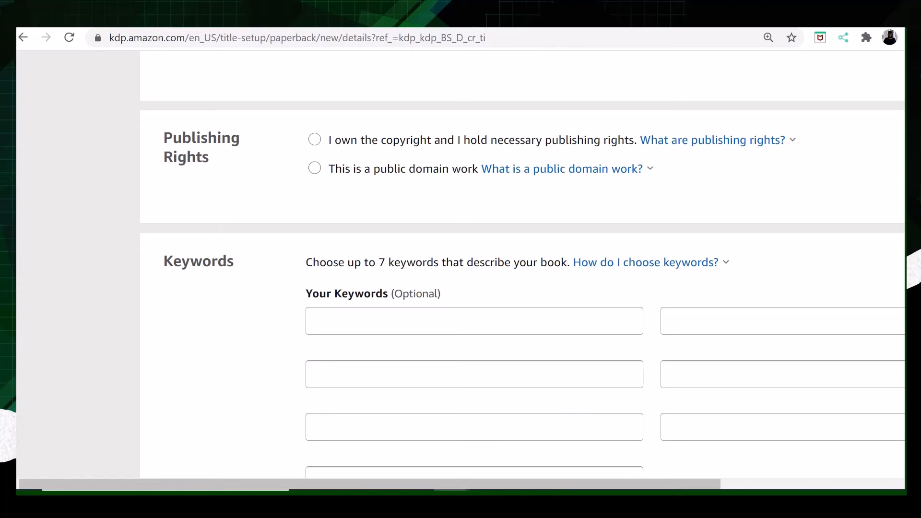
scroll(down, 3)
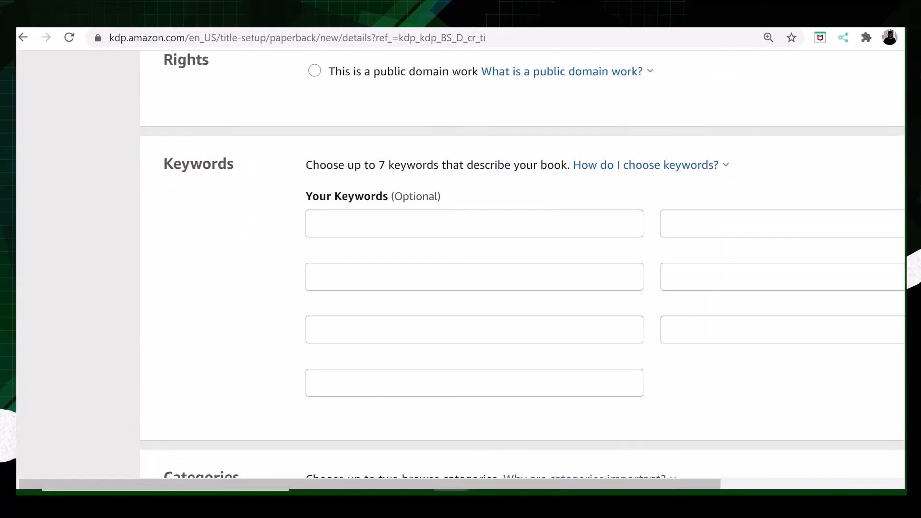
scroll(down, 3)
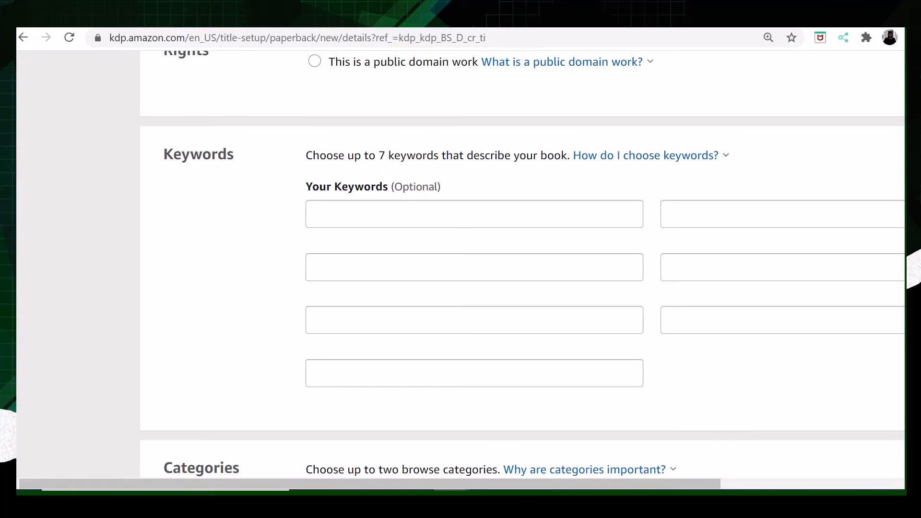
- Reach the Categories section and bring up the chooser listing Fiction, Nonfiction and other top-level categories
scroll(down, 3)
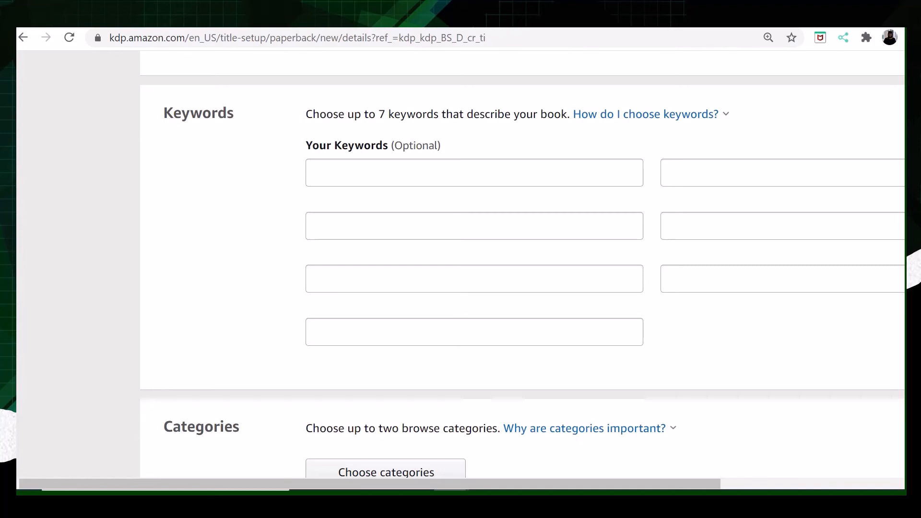
scroll(down, 3)
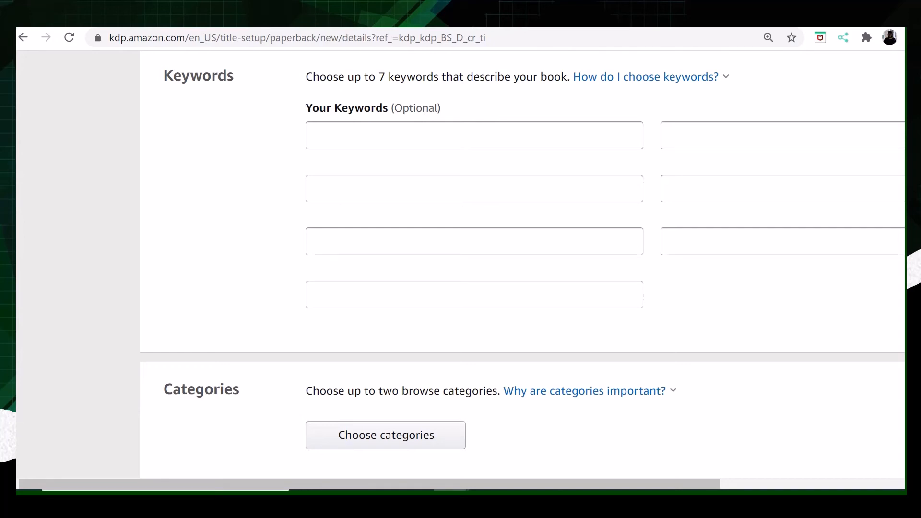
scroll(down, 3)
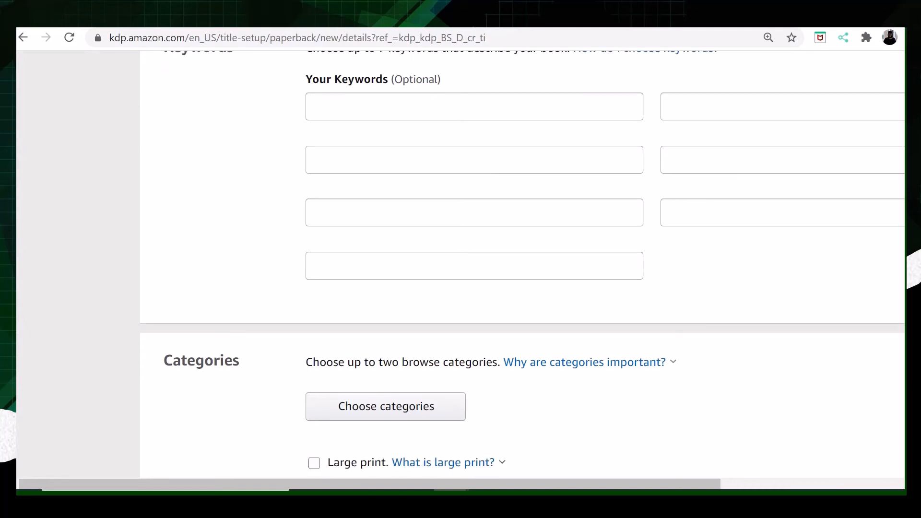
scroll(down, 3)
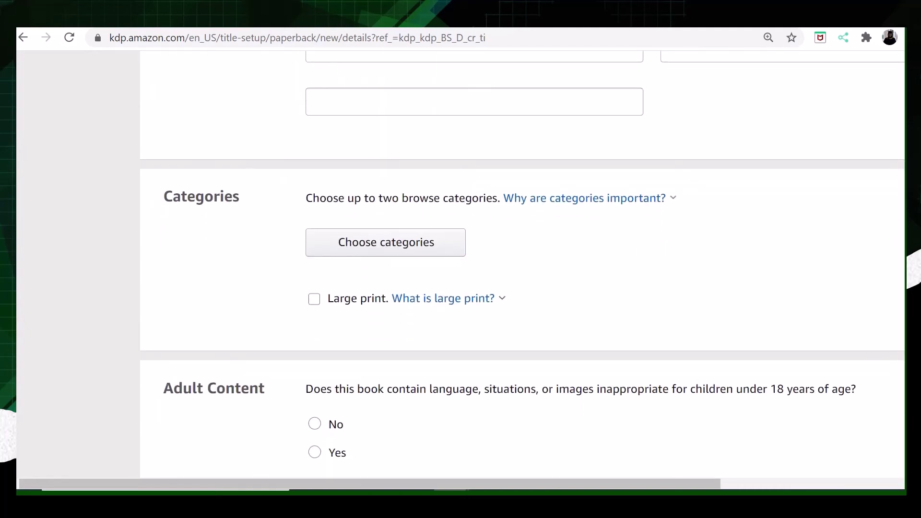
scroll(up, 3)
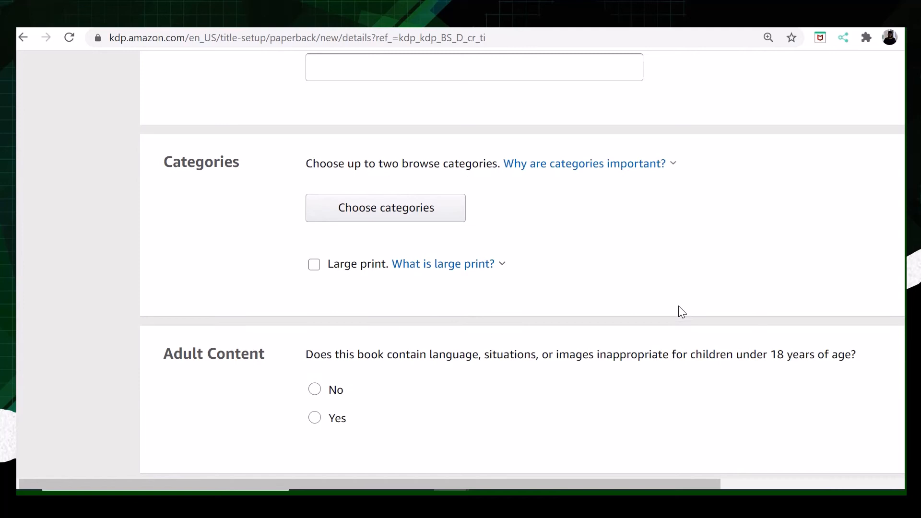
mouse_move(364, 246)
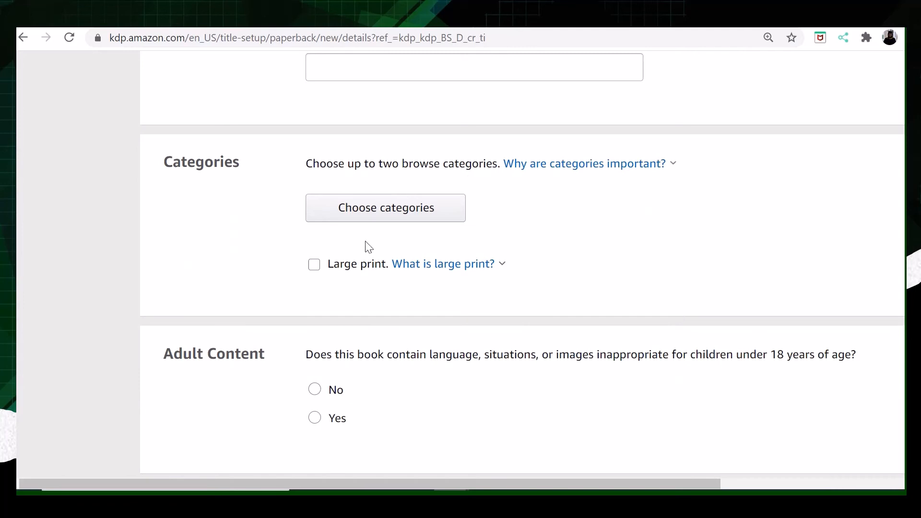
click(385, 207)
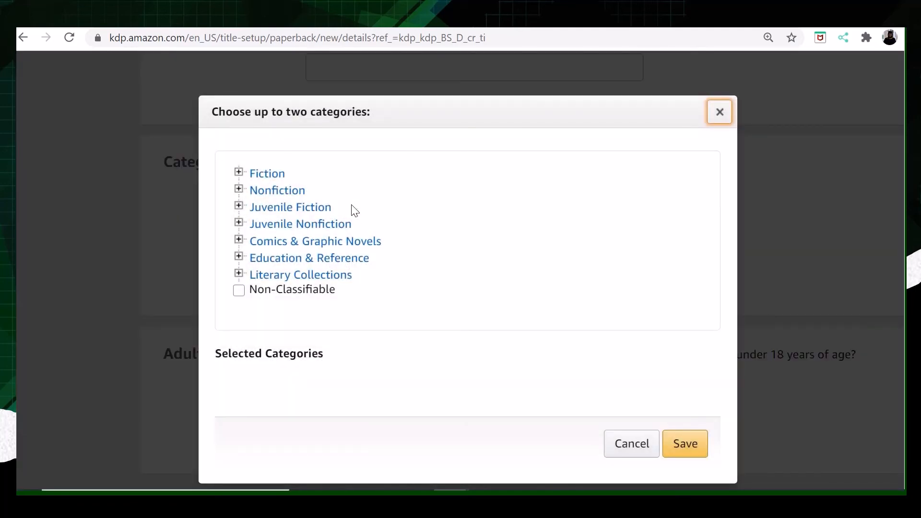
mouse_move(412, 304)
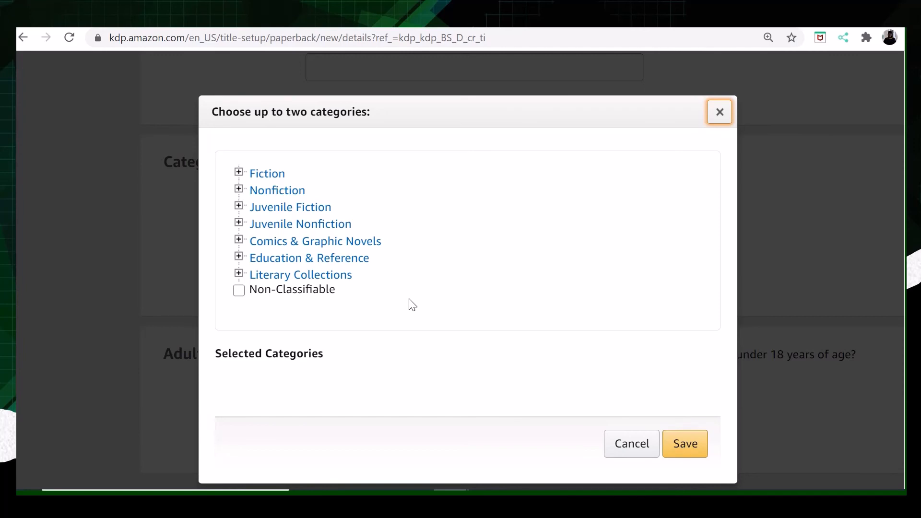
mouse_move(317, 307)
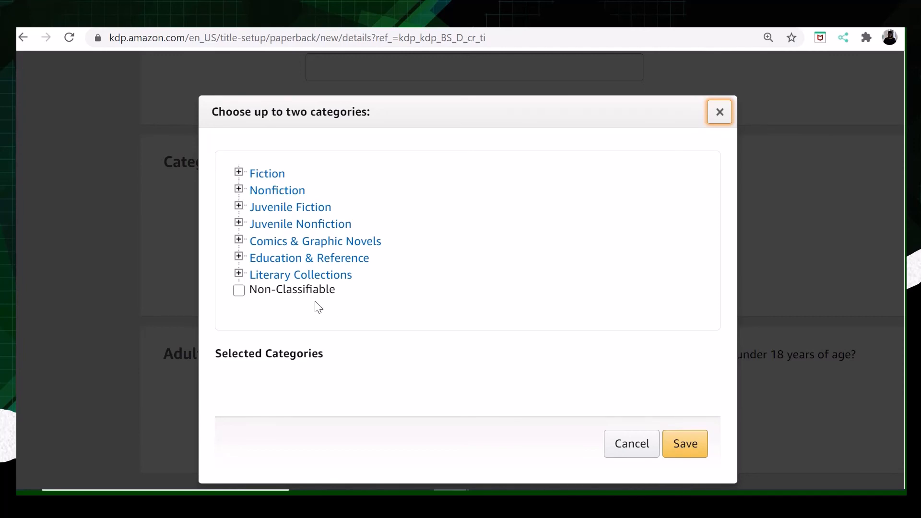
mouse_move(422, 310)
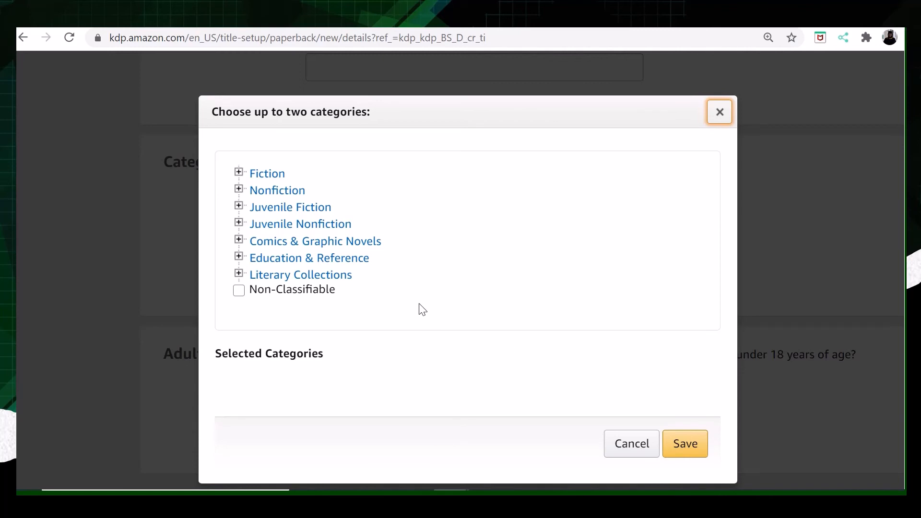
mouse_move(272, 162)
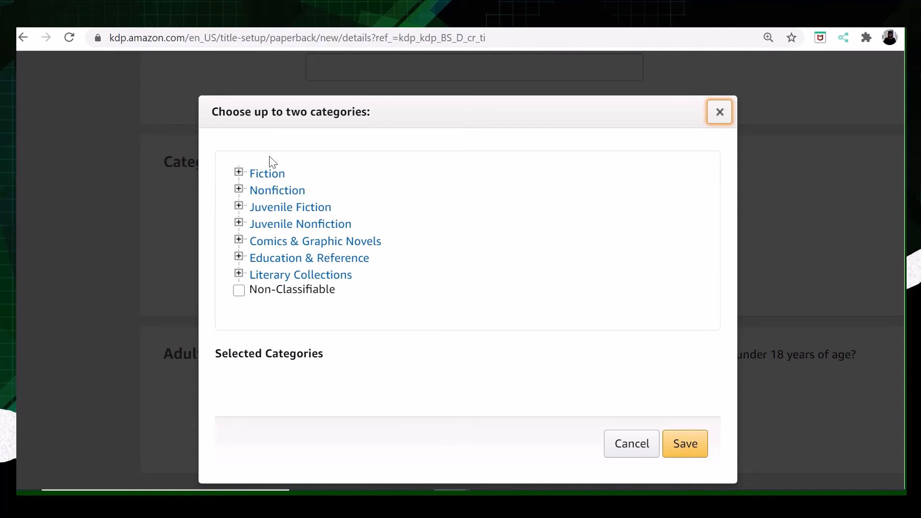
mouse_move(289, 322)
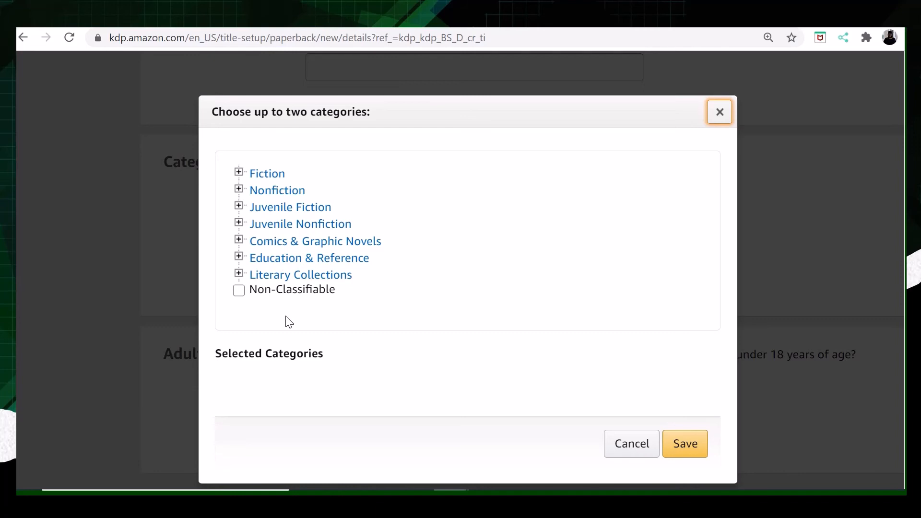
mouse_move(276, 200)
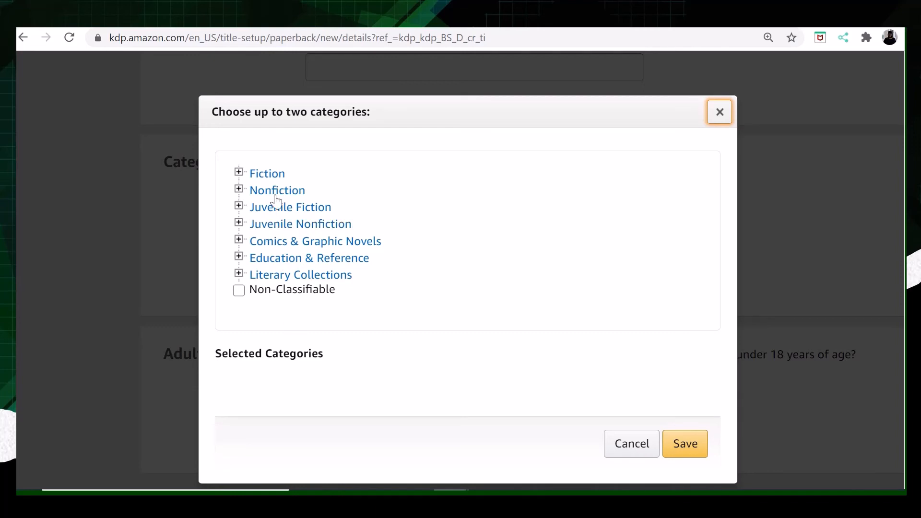
mouse_move(363, 349)
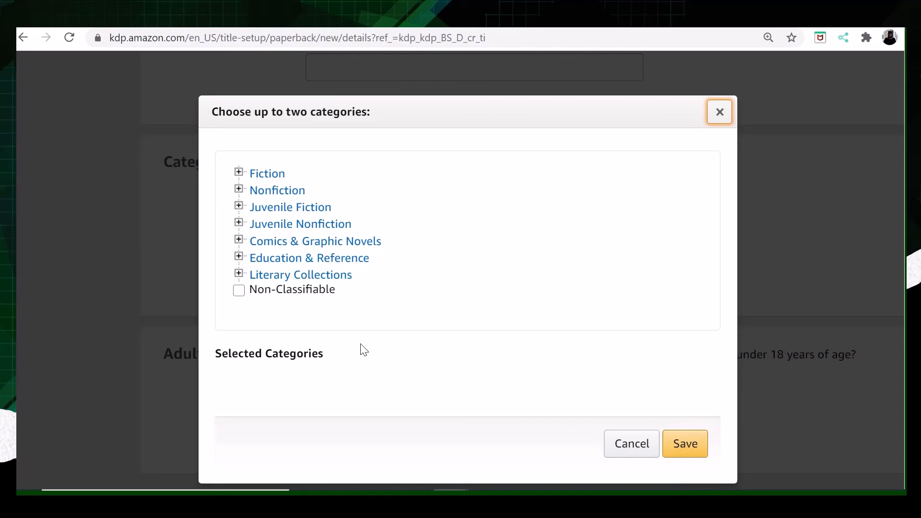
mouse_move(433, 240)
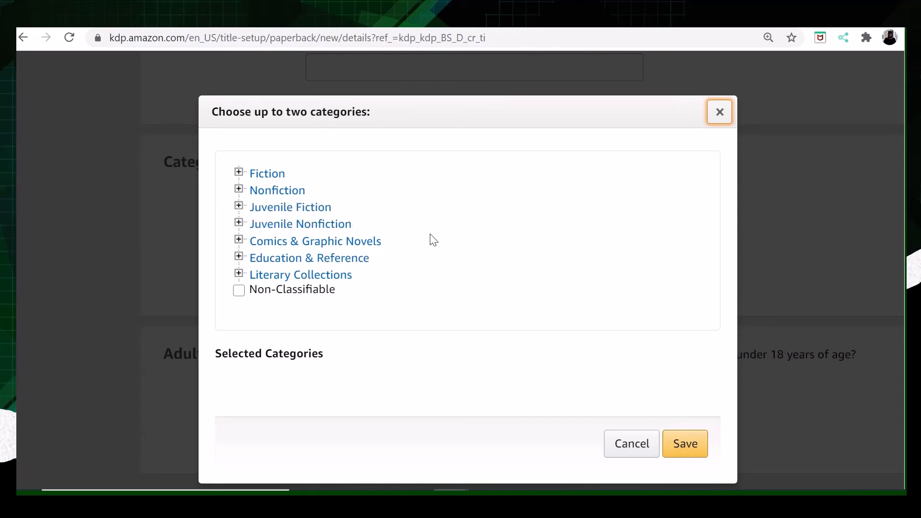
mouse_move(470, 300)
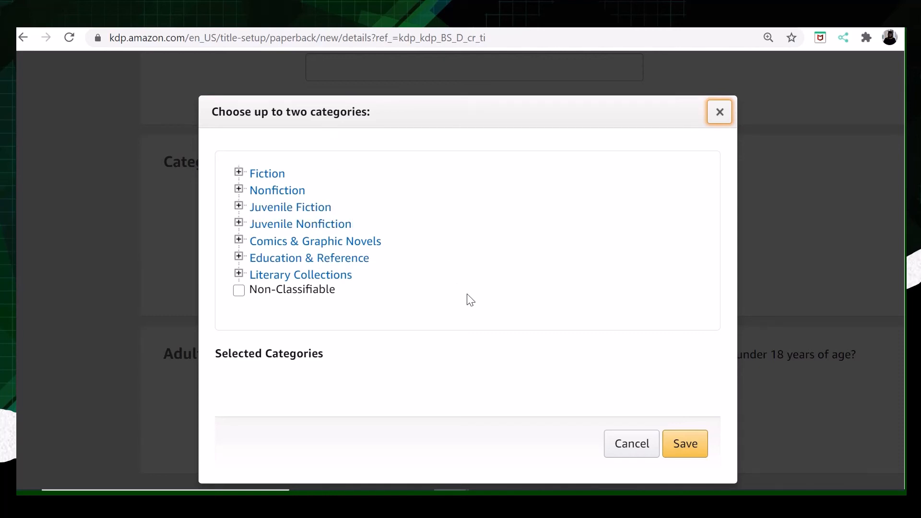
mouse_move(670, 418)
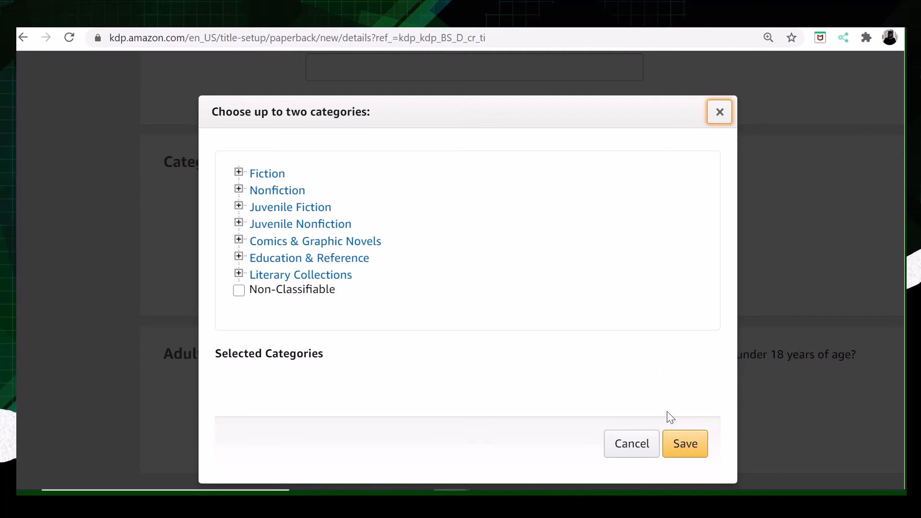
- Close the category chooser with the X without saving any categories
click(718, 112)
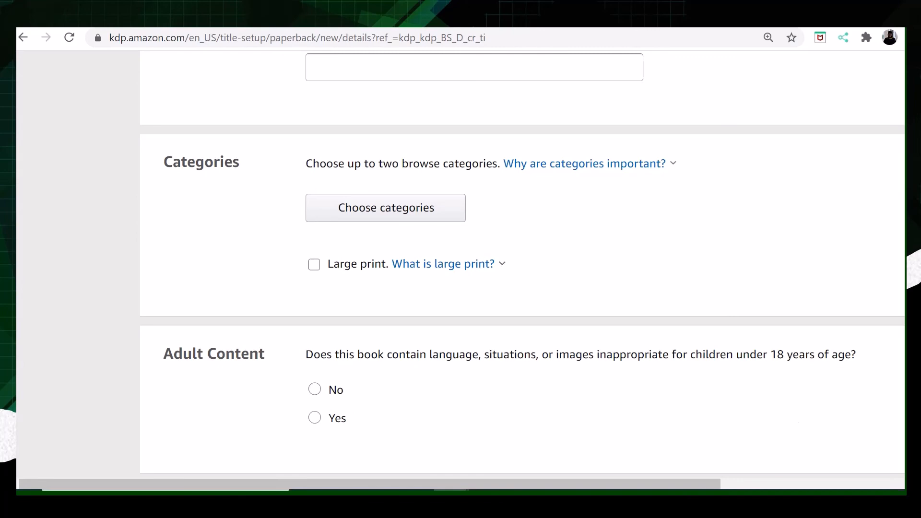
- Move past the unanswered Adult Content question to the Save as Draft options at the form's bottom
scroll(down, 3)
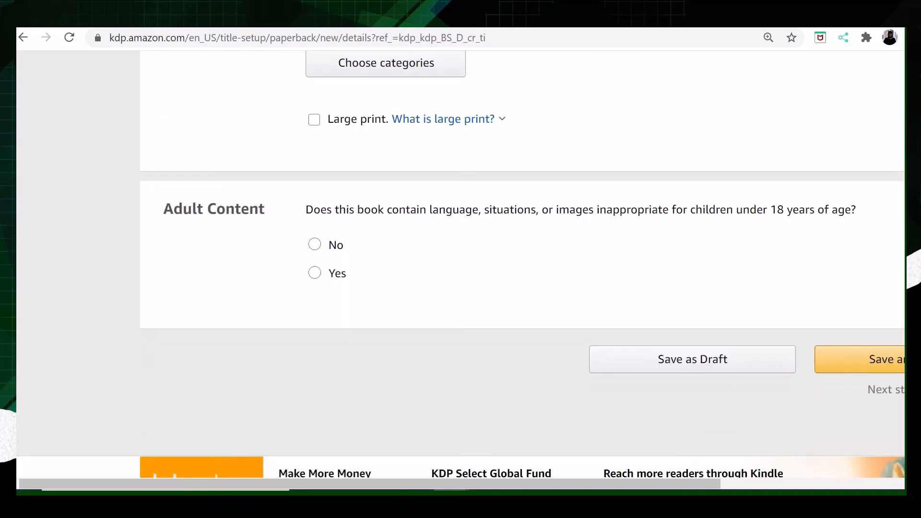
scroll(up, 3)
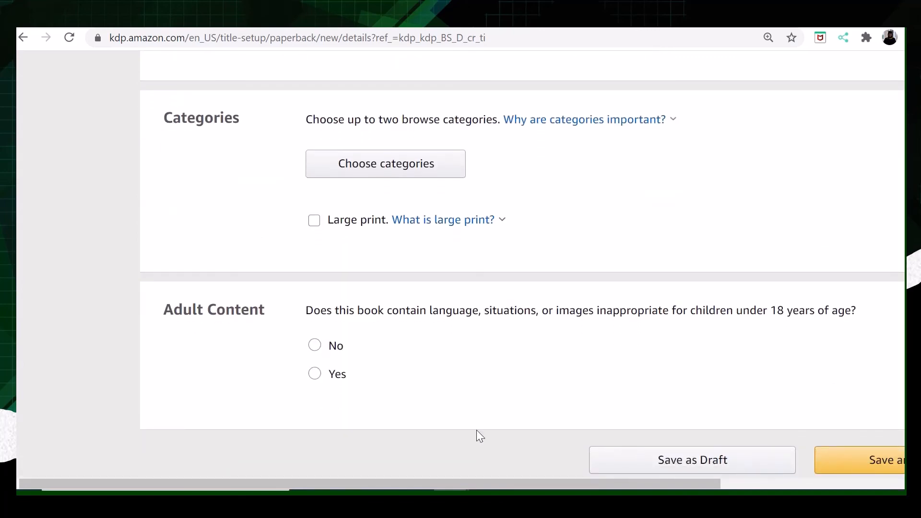
mouse_move(315, 345)
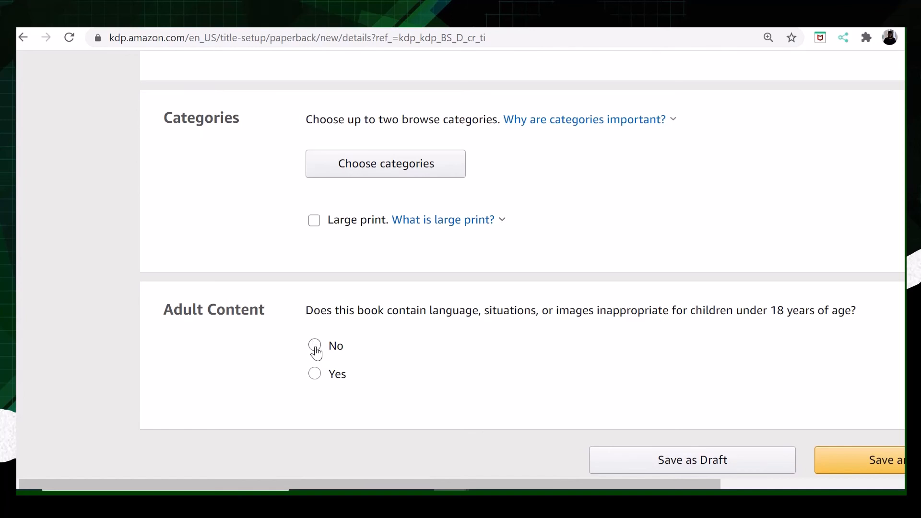
mouse_move(681, 381)
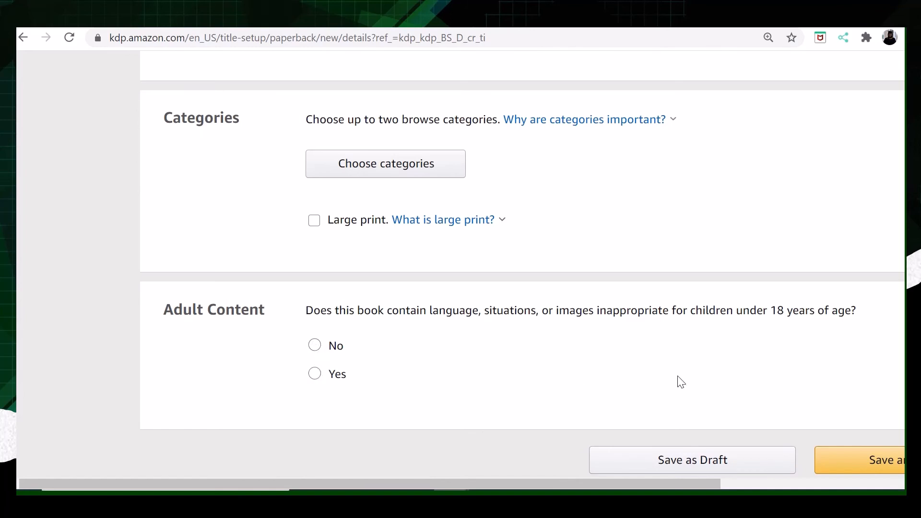
mouse_move(720, 429)
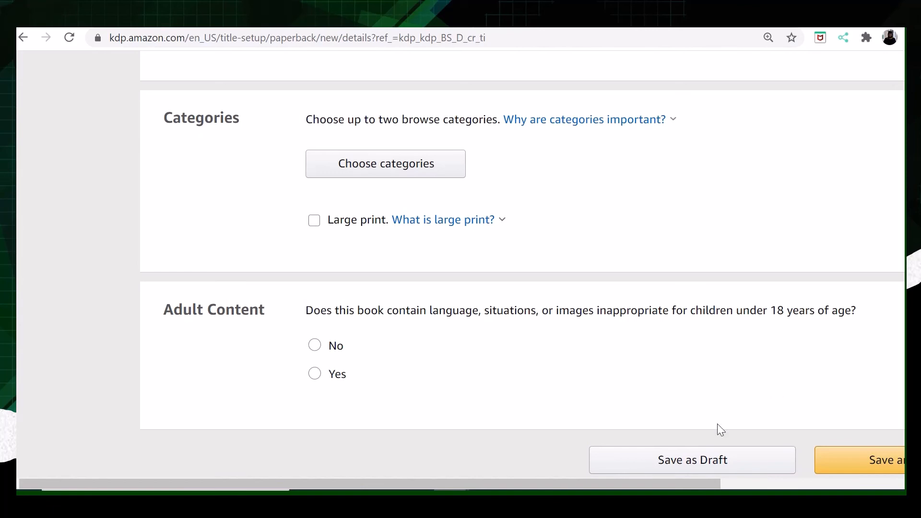
mouse_move(858, 465)
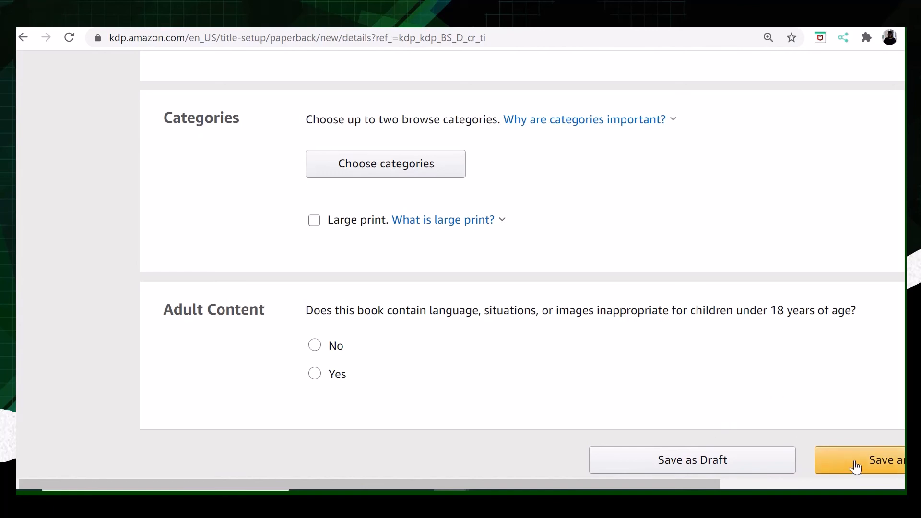
mouse_move(678, 486)
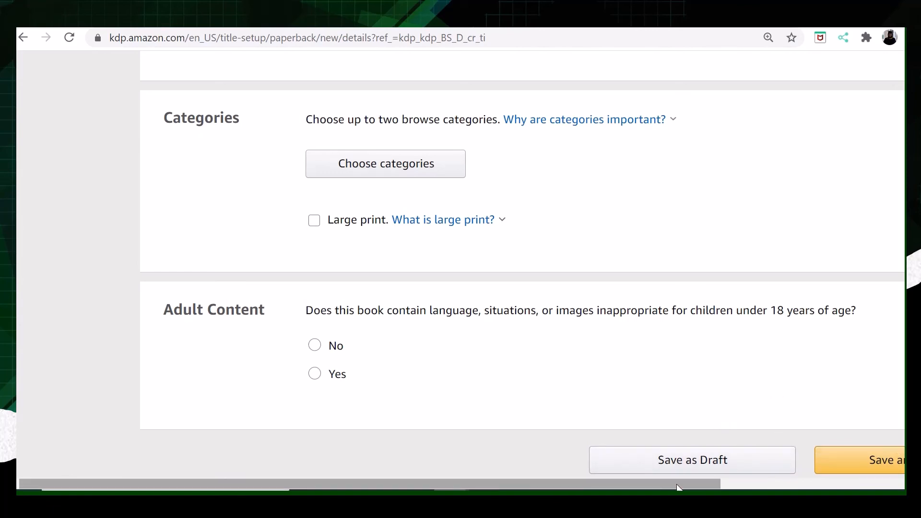
scroll(right, 3)
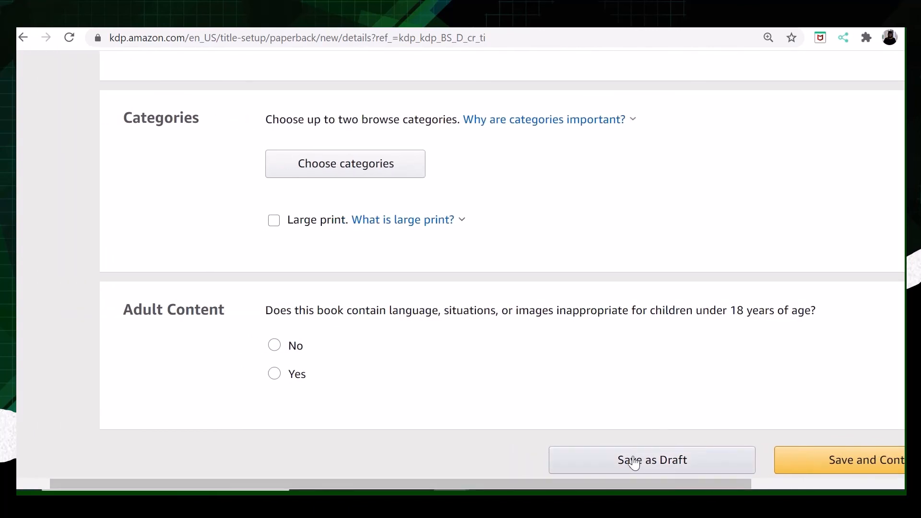
- Review the unfilled form once more and go Back to the Bookshelf with its Create a New Title options
scroll(up, 3)
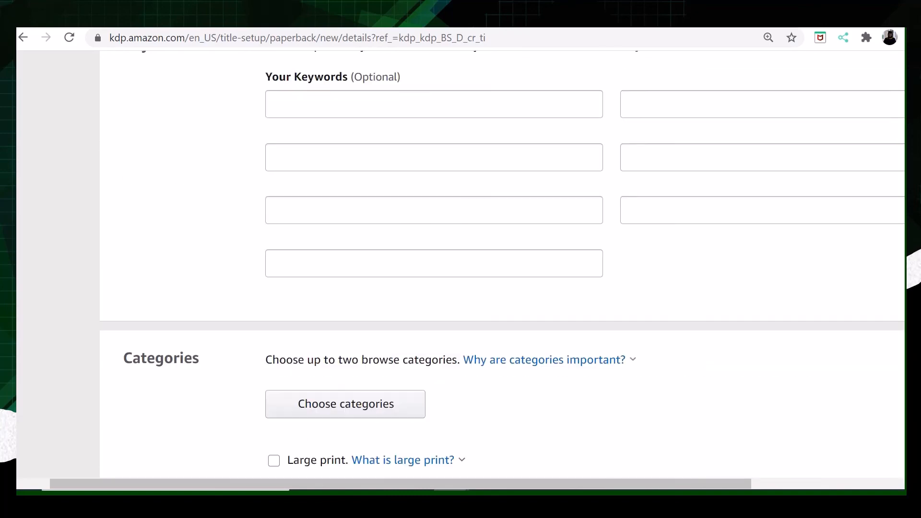
scroll(up, 3)
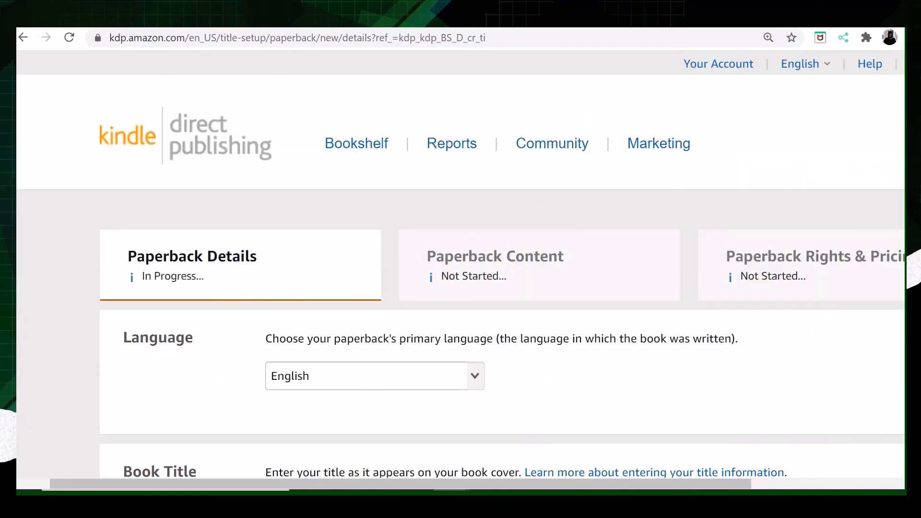
scroll(down, 3)
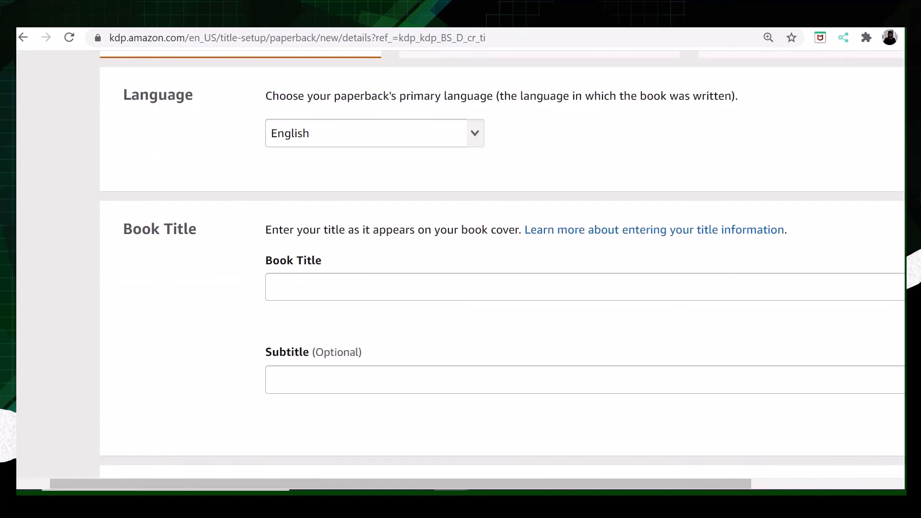
scroll(up, 3)
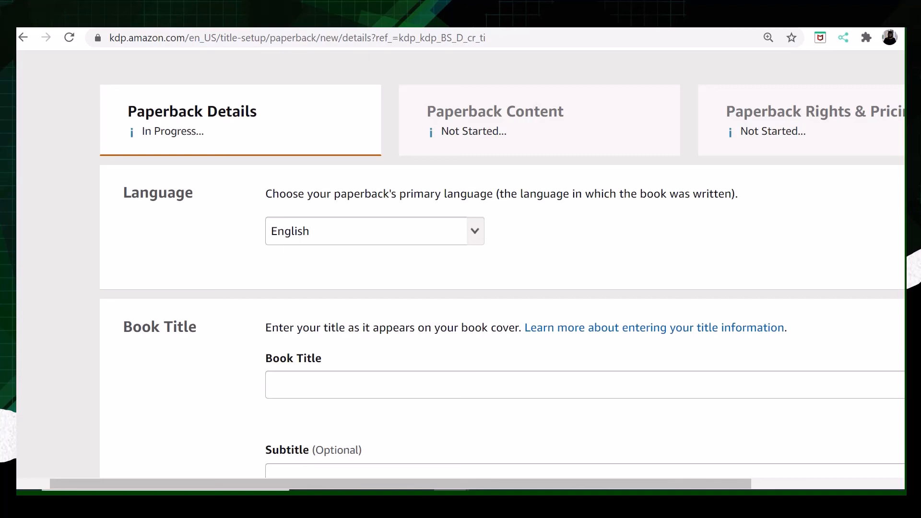
scroll(down, 3)
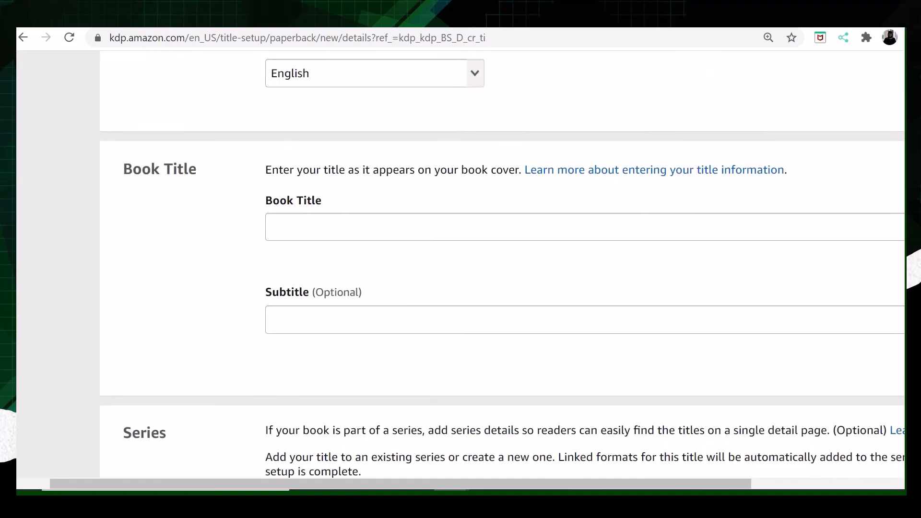
scroll(down, 3)
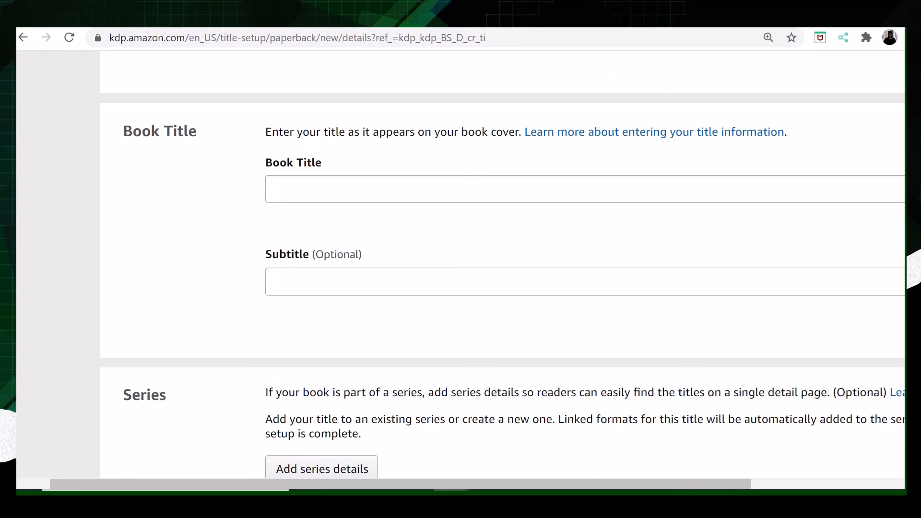
scroll(down, 3)
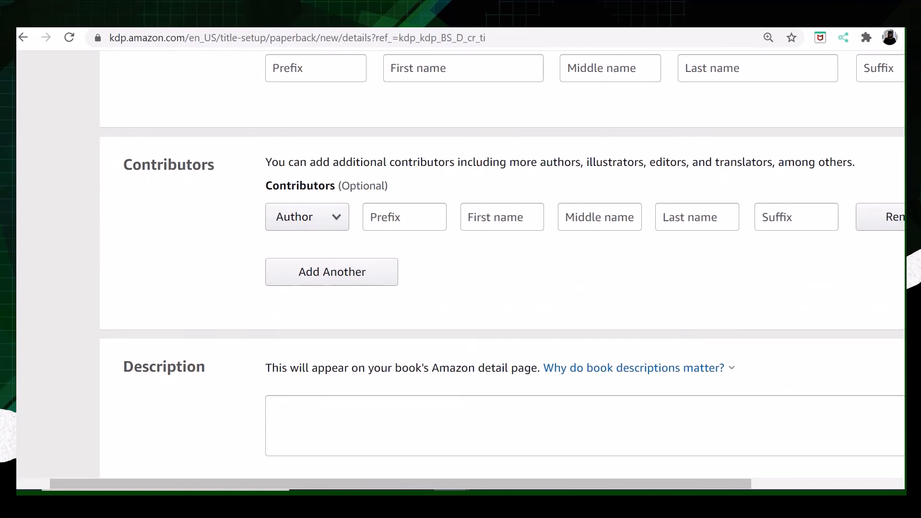
scroll(down, 3)
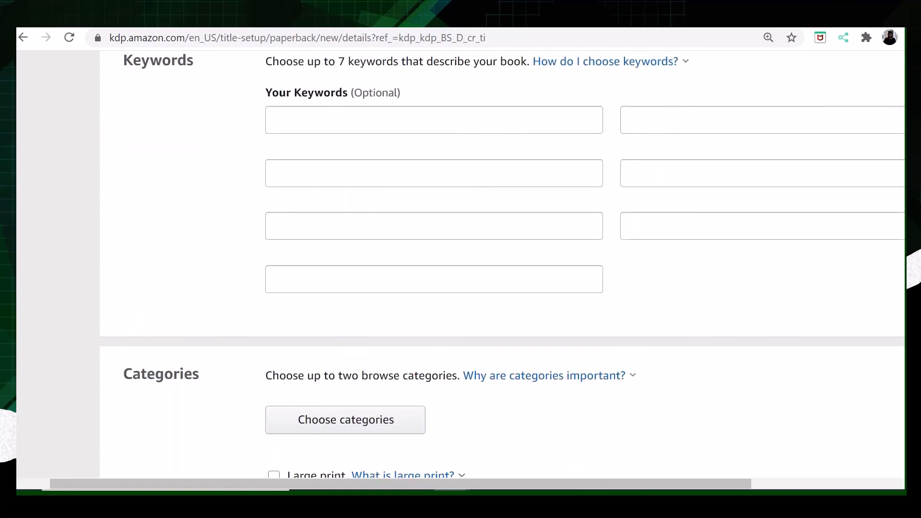
scroll(down, 3)
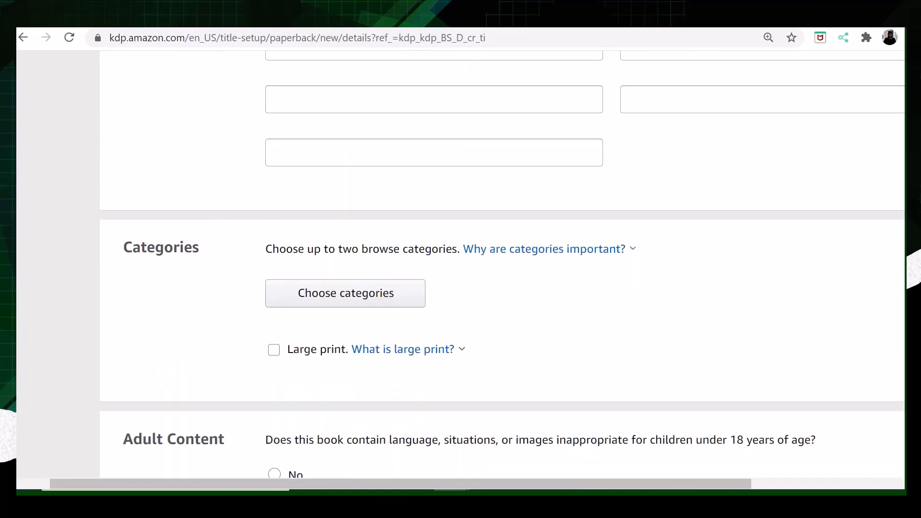
scroll(up, 3)
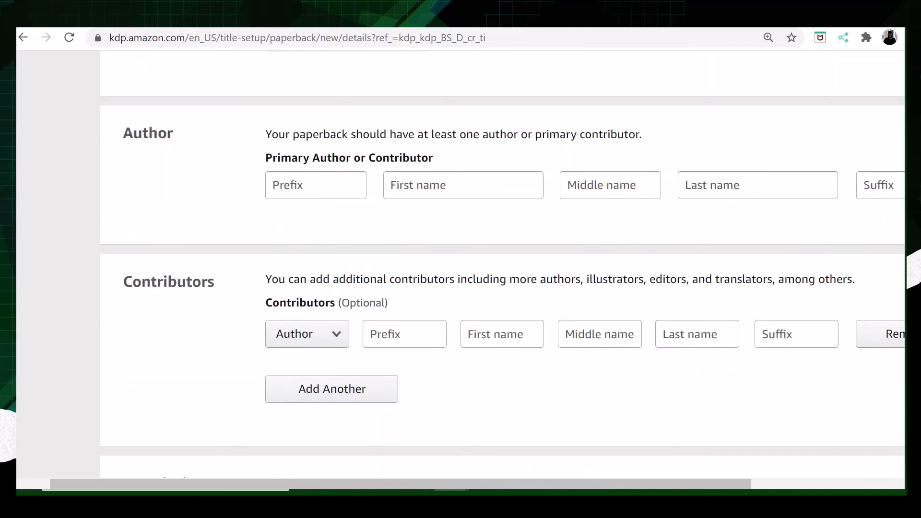
scroll(up, 3)
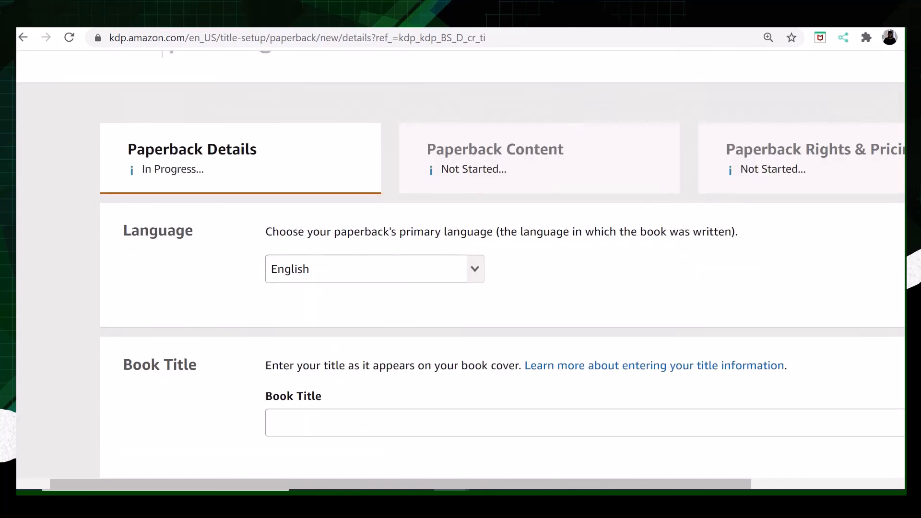
scroll(up, 3)
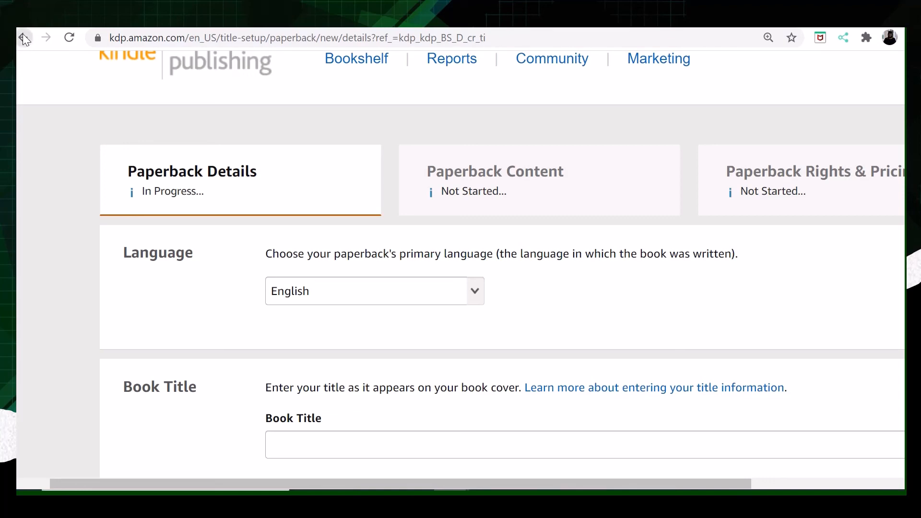
click(23, 37)
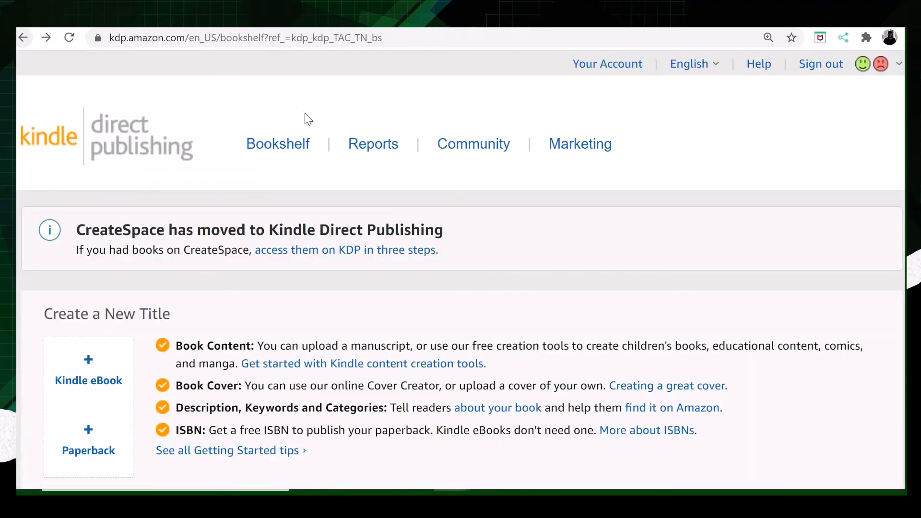
mouse_move(875, 169)
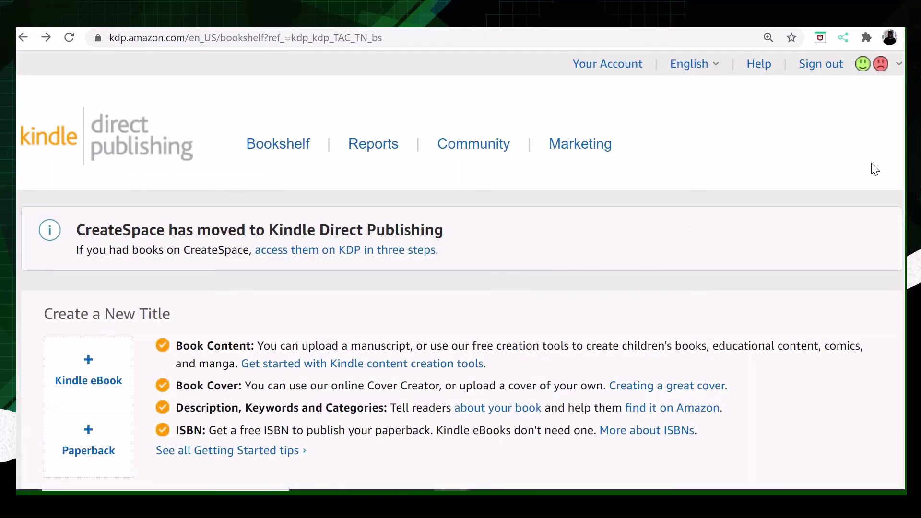